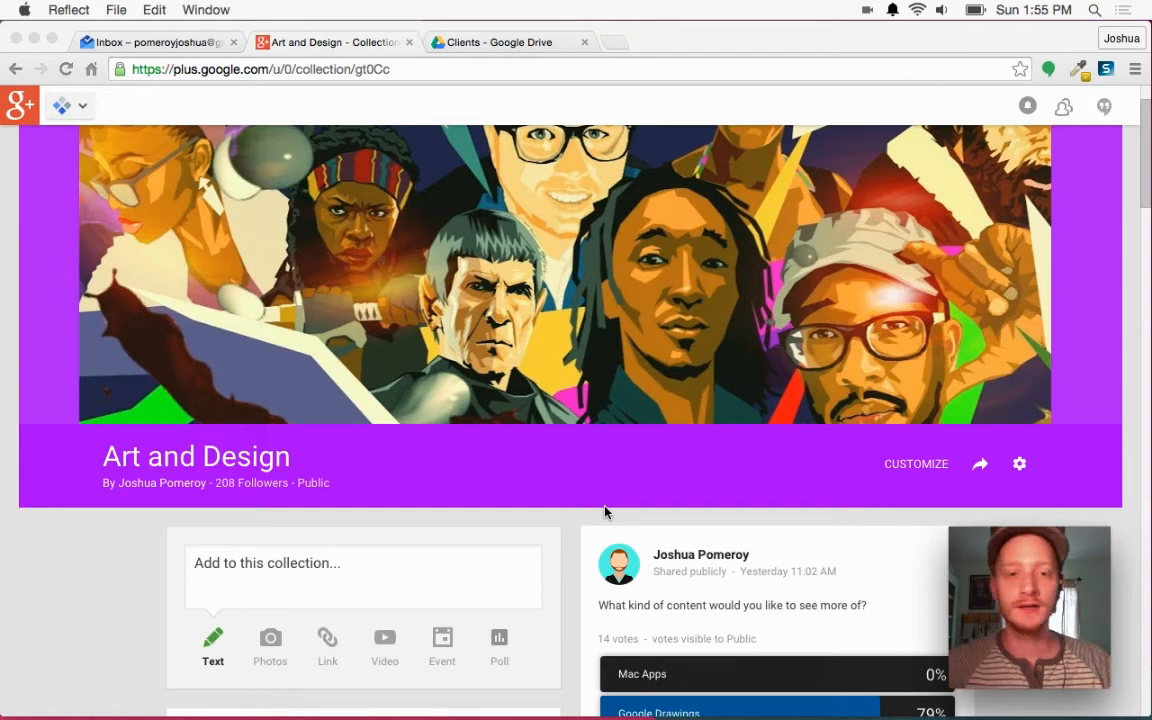
# Scroll through the Clients folder's list of client project folders
pyautogui.scroll(-3)
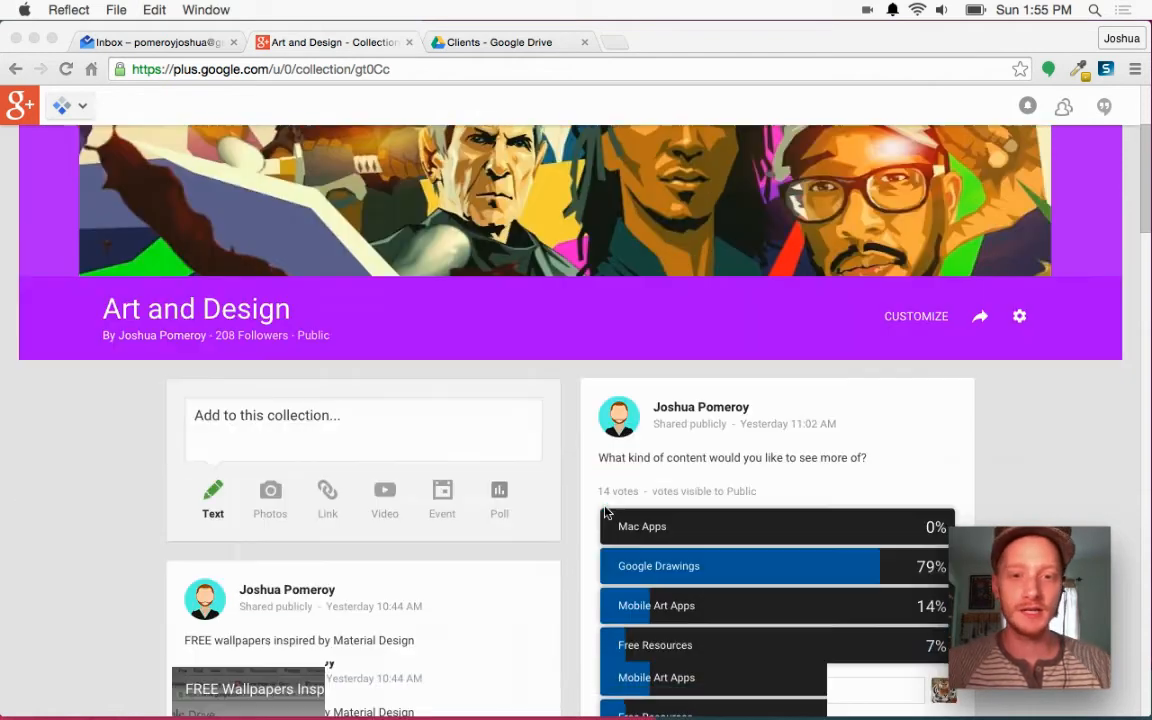
pyautogui.scroll(-3)
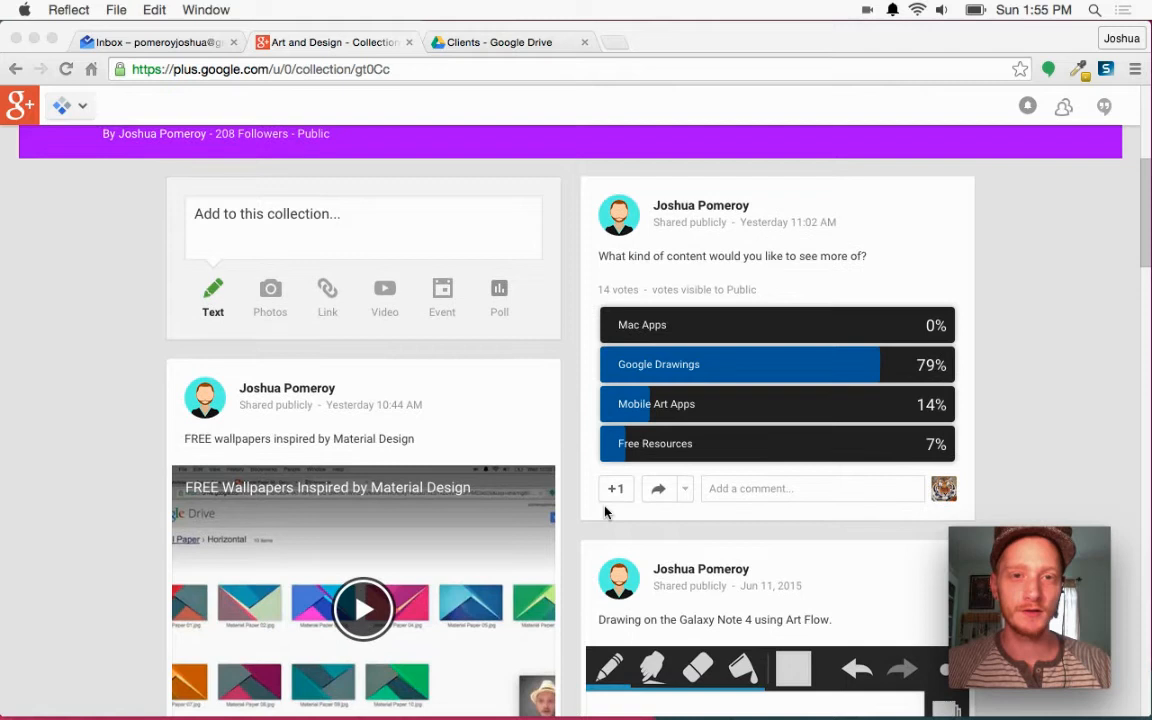
pyautogui.scroll(3)
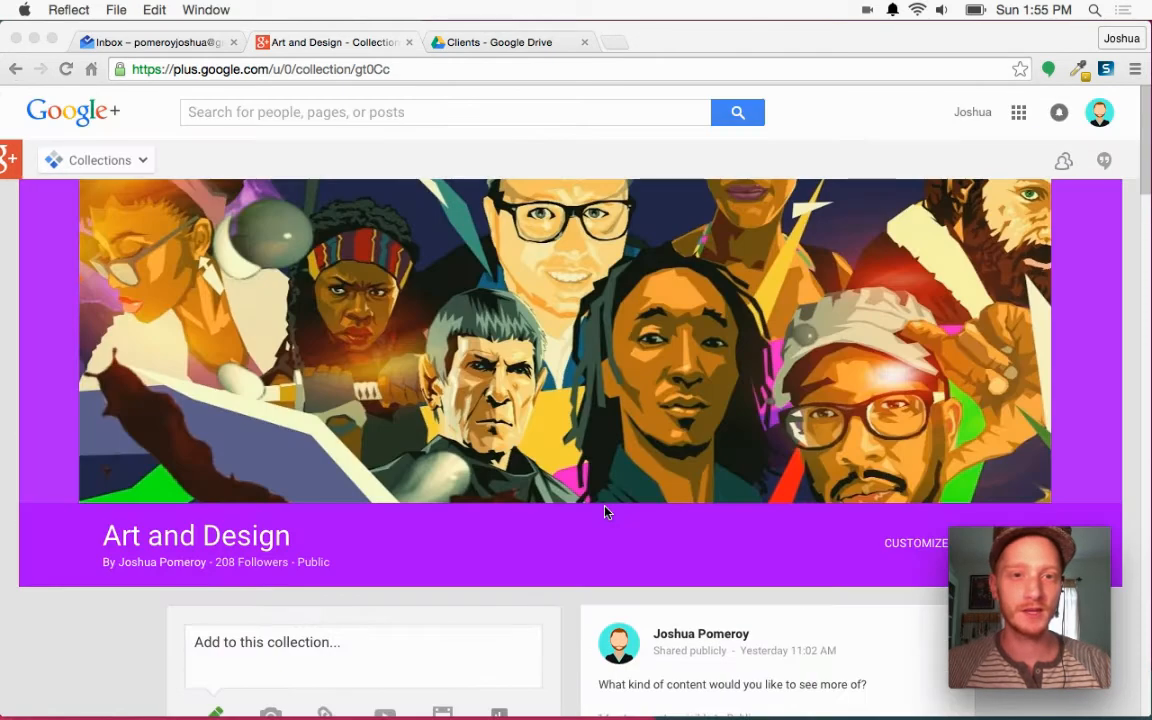
pyautogui.scroll(-3)
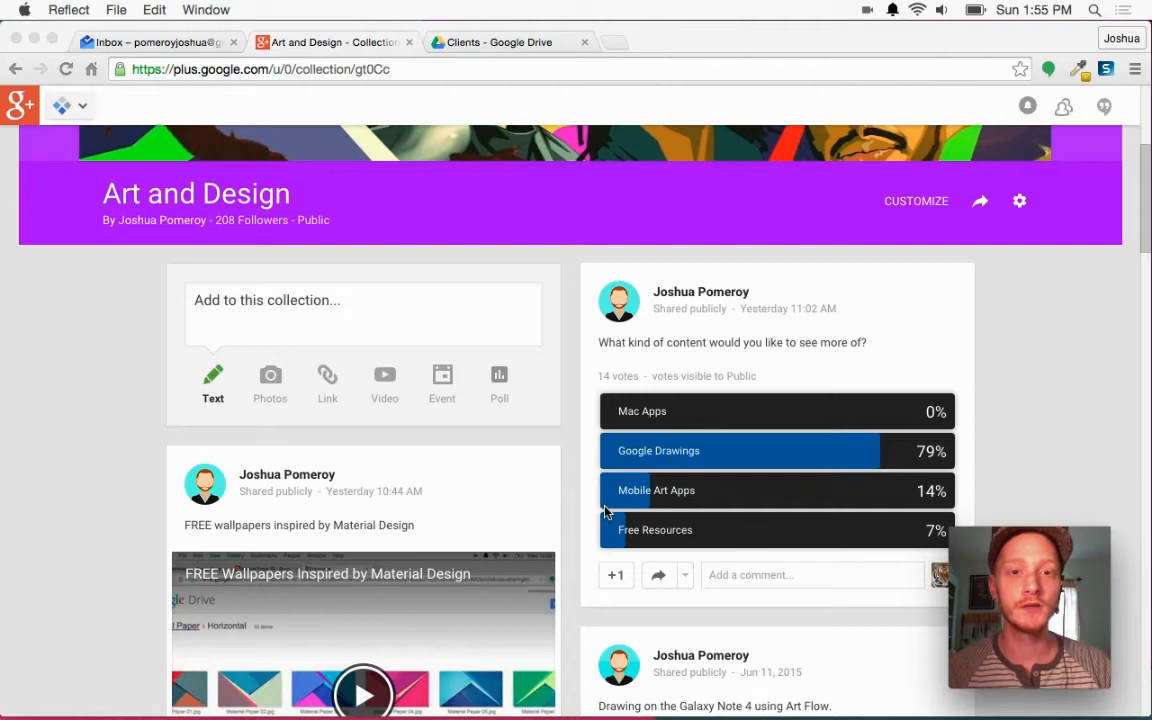
pyautogui.scroll(-3)
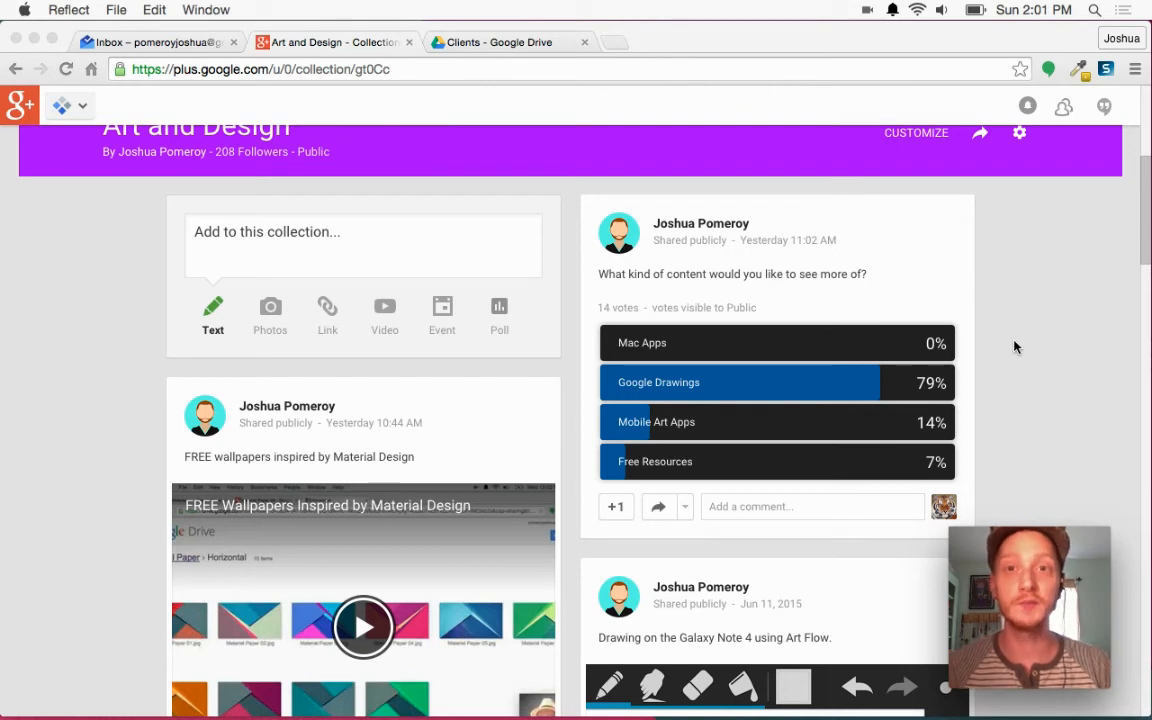
pyautogui.moveTo(750, 300)
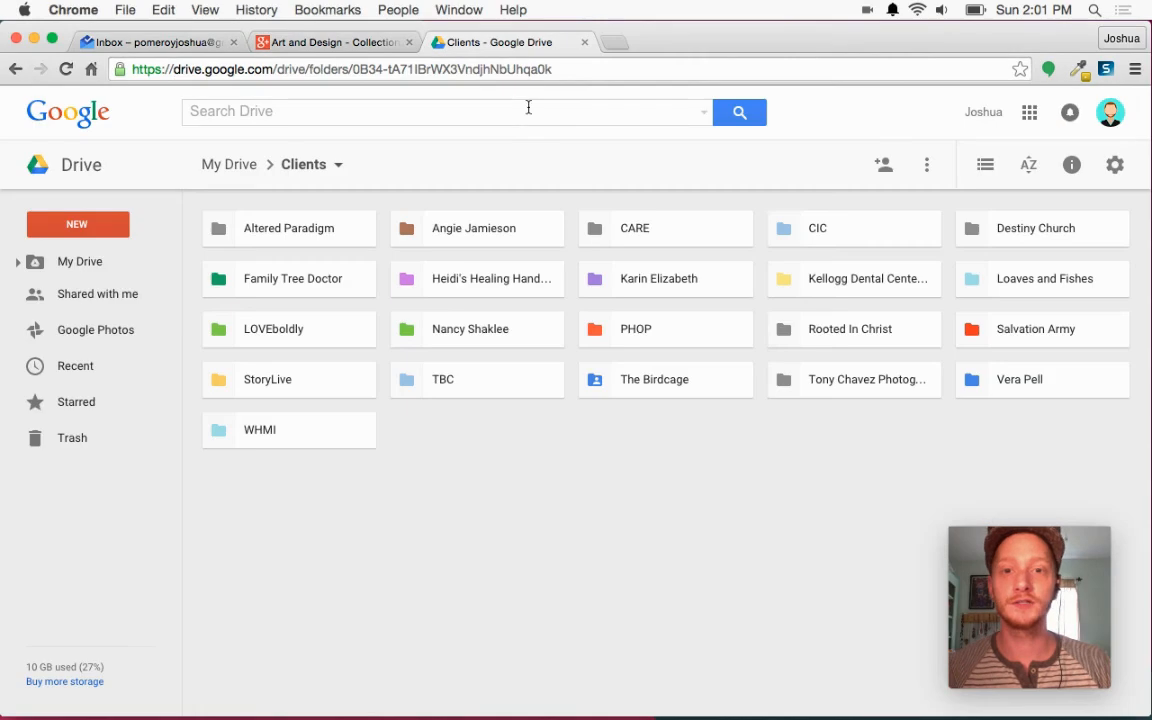
pyautogui.moveTo(516, 135)
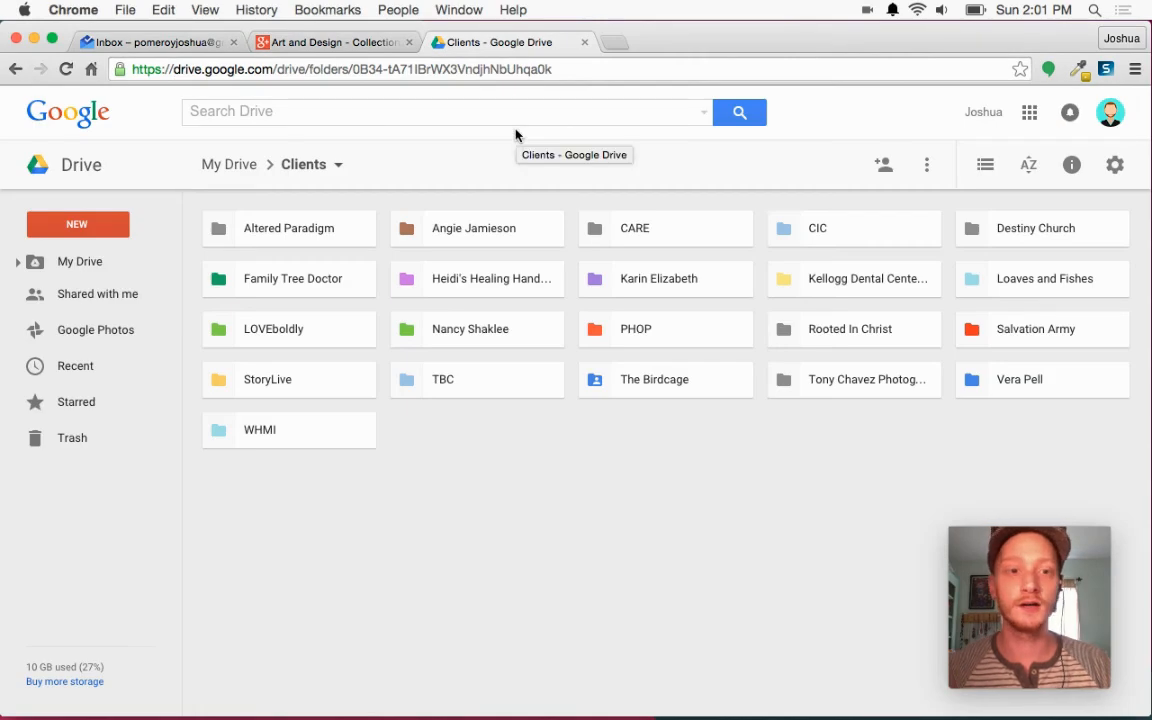
pyautogui.moveTo(568, 441)
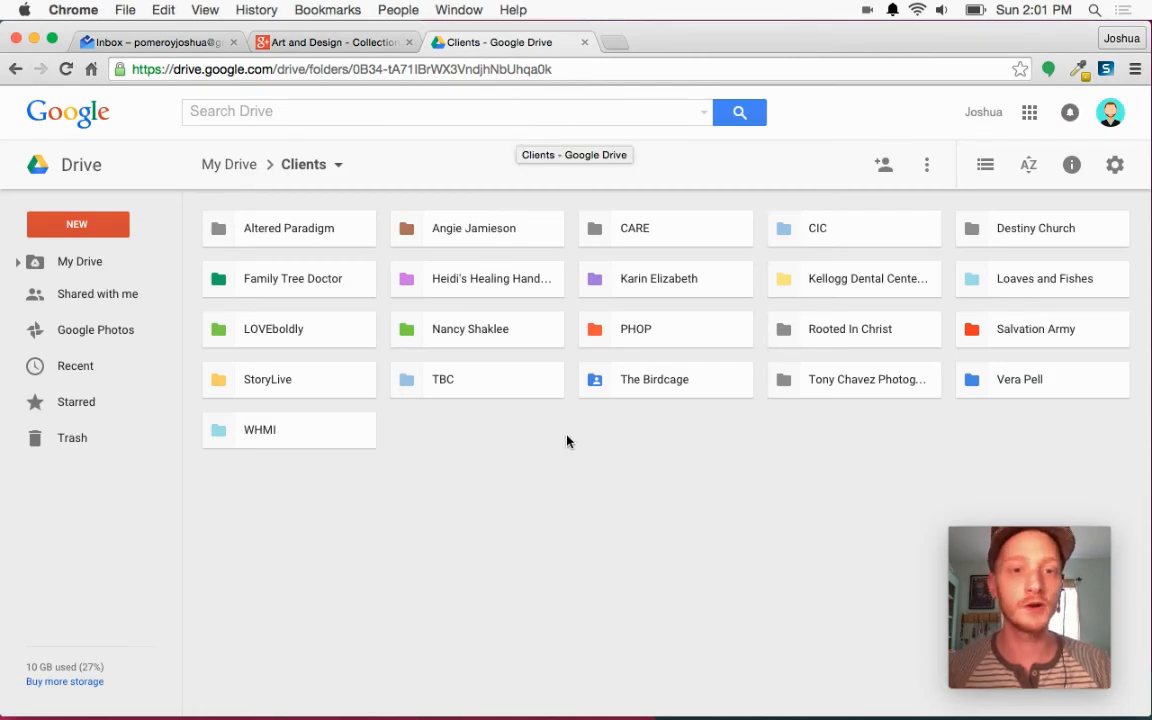
pyautogui.moveTo(1014, 8)
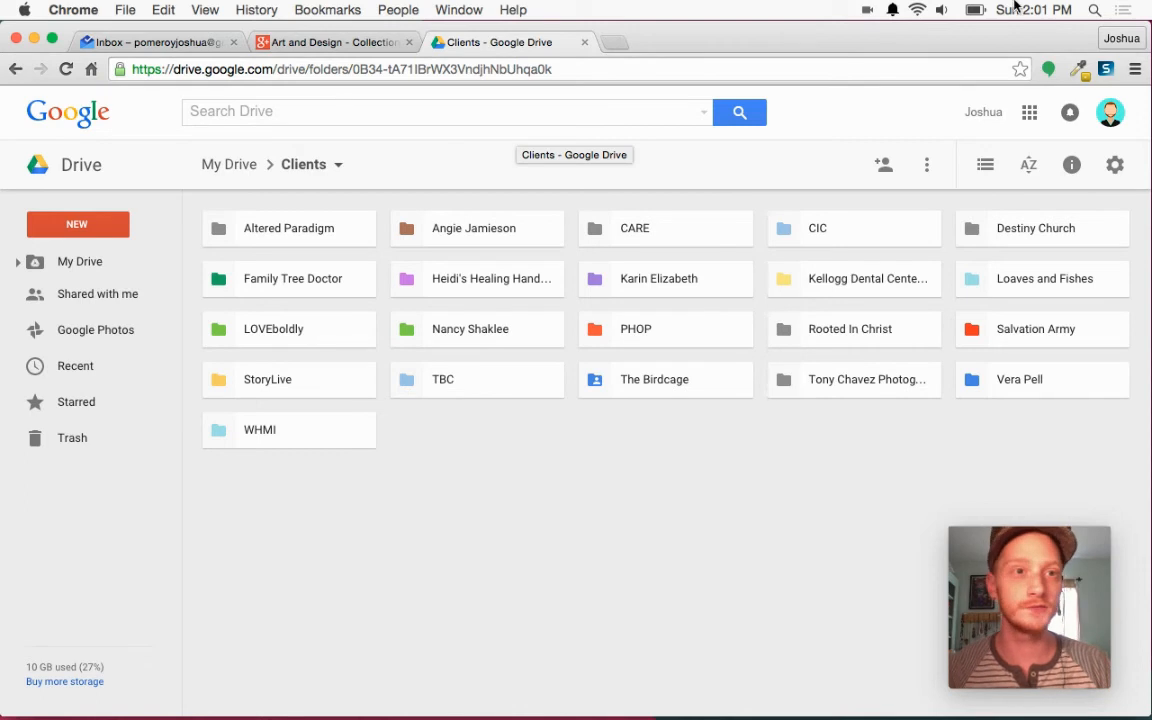
pyautogui.click(1033, 9)
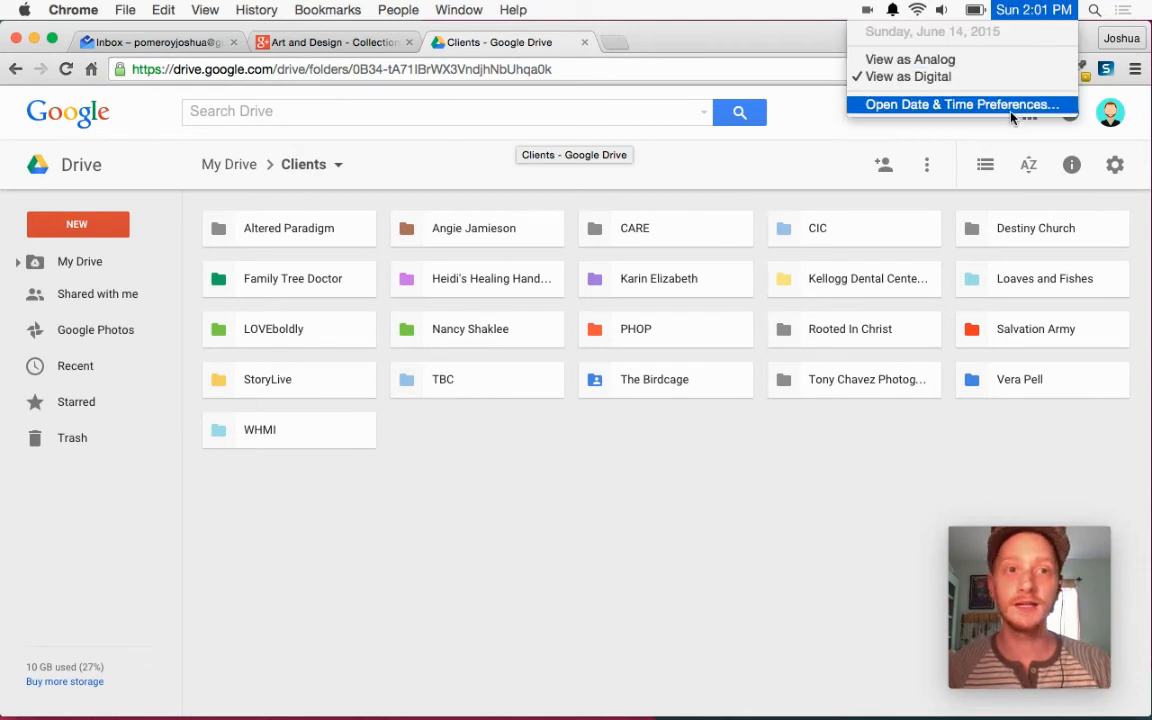
pyautogui.click(595, 529)
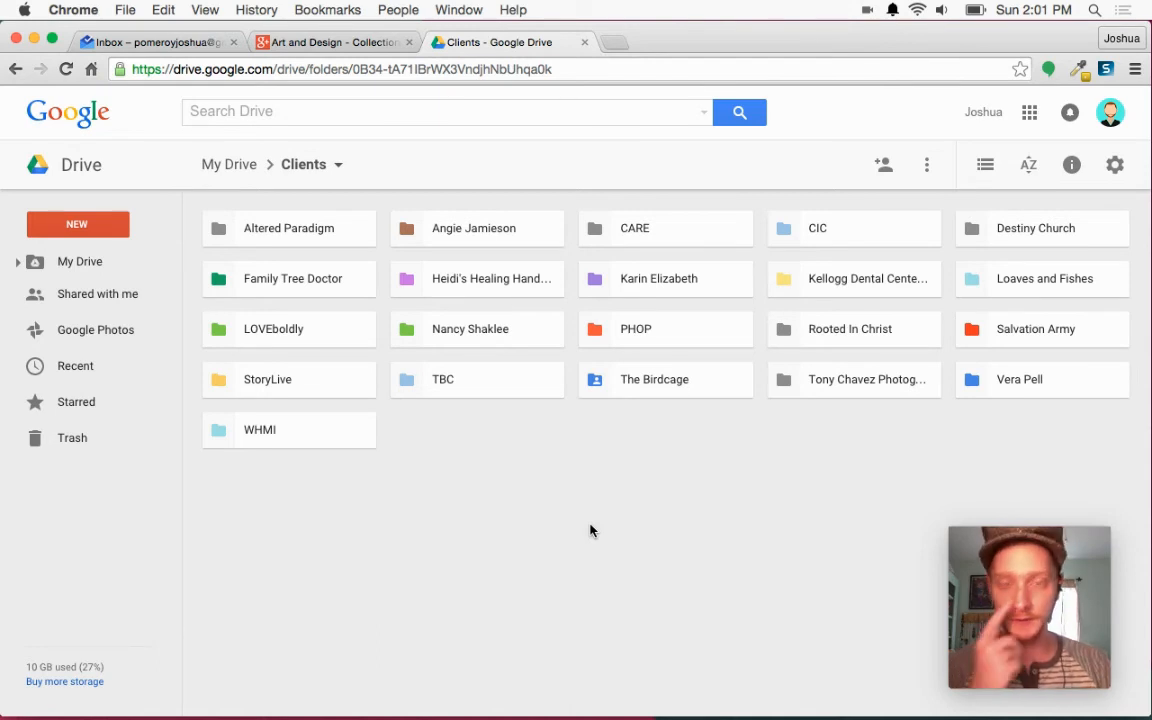
pyautogui.moveTo(1047, 388)
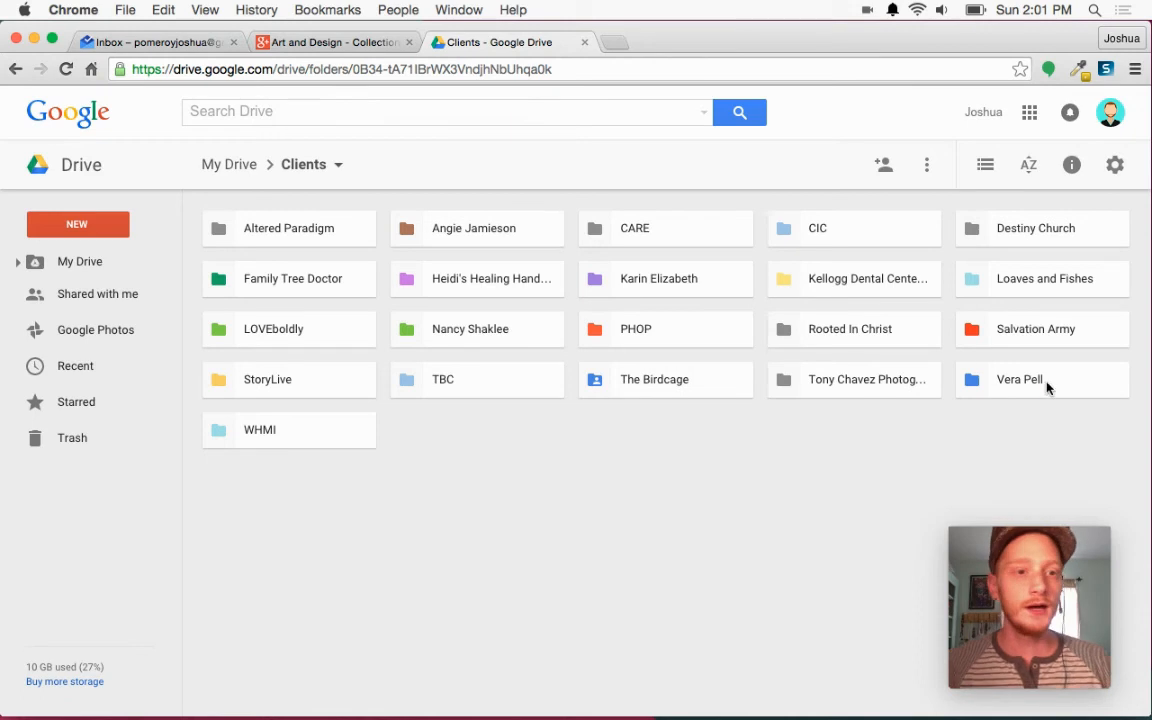
pyautogui.doubleClick(1018, 379)
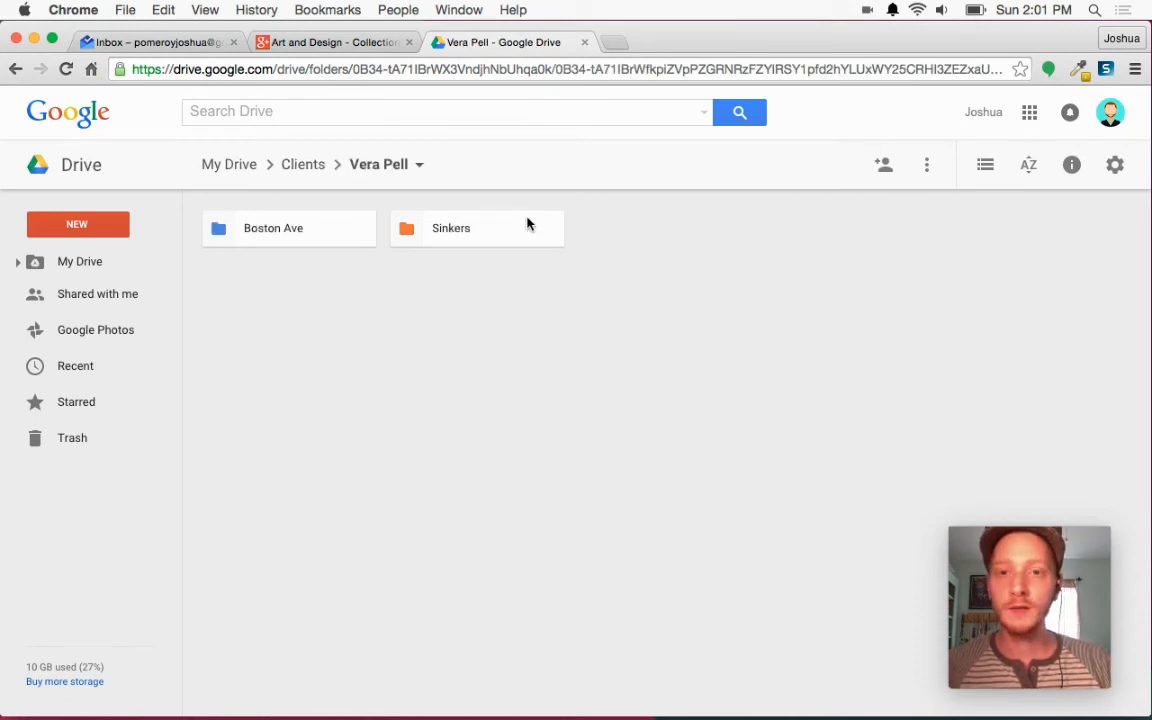
pyautogui.doubleClick(450, 228)
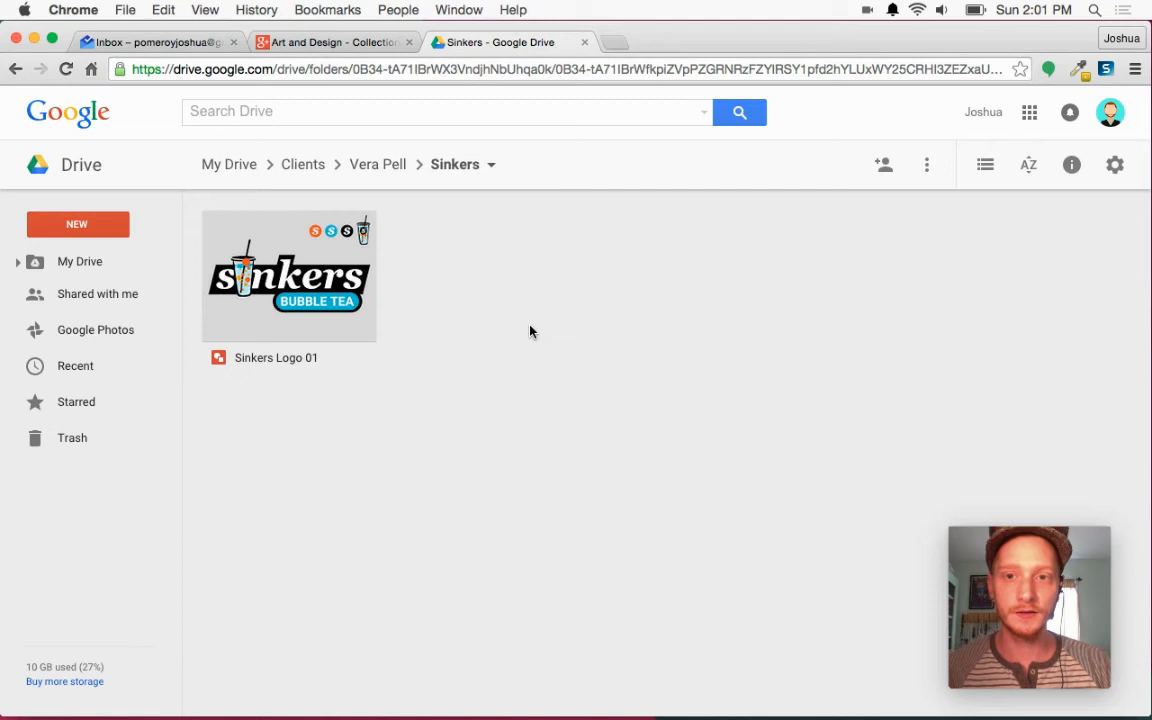
pyautogui.moveTo(340, 302)
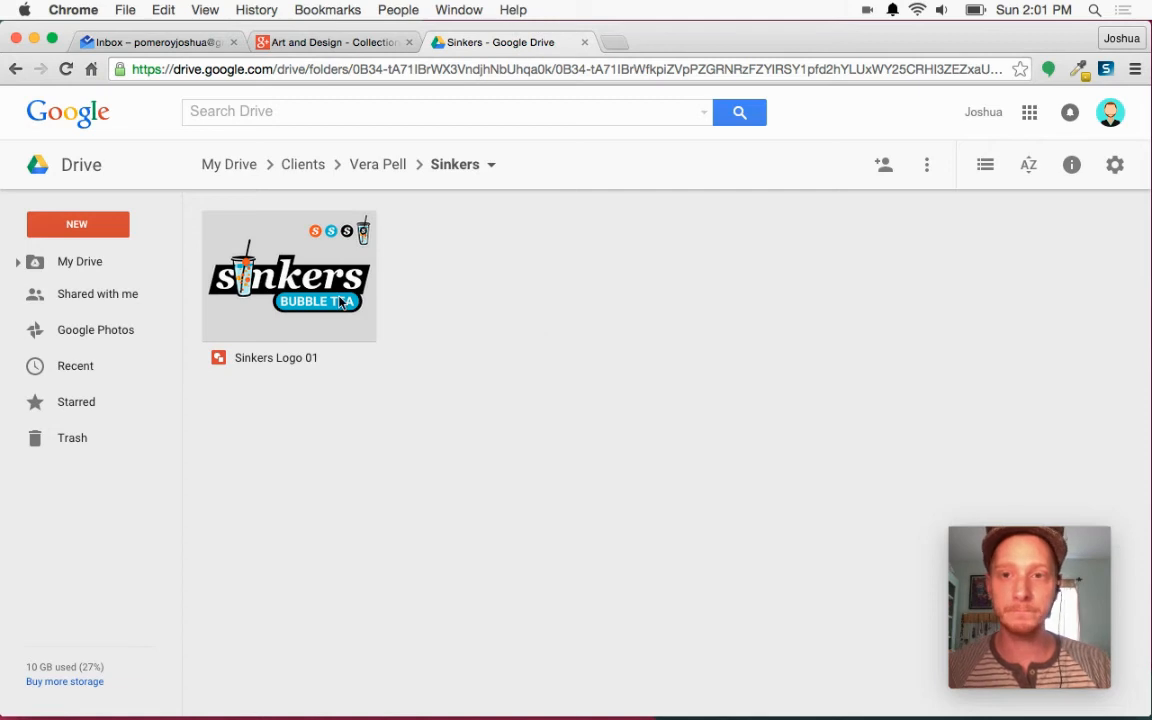
pyautogui.doubleClick(288, 275)
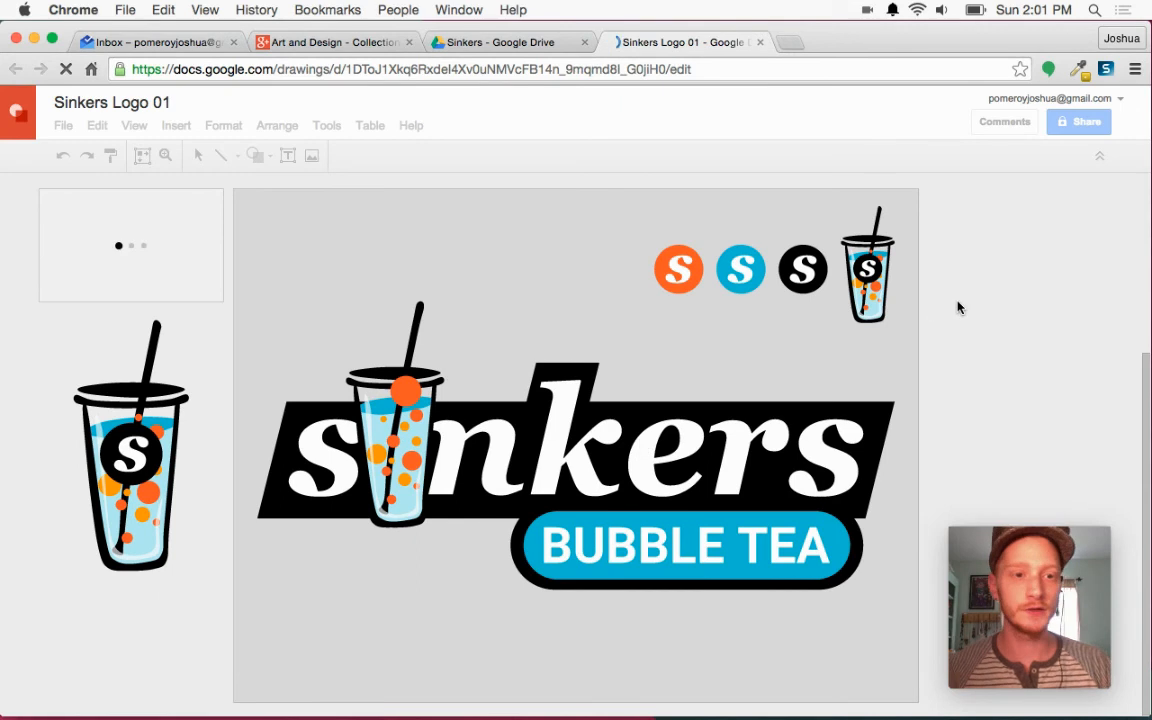
pyautogui.moveTo(388, 405)
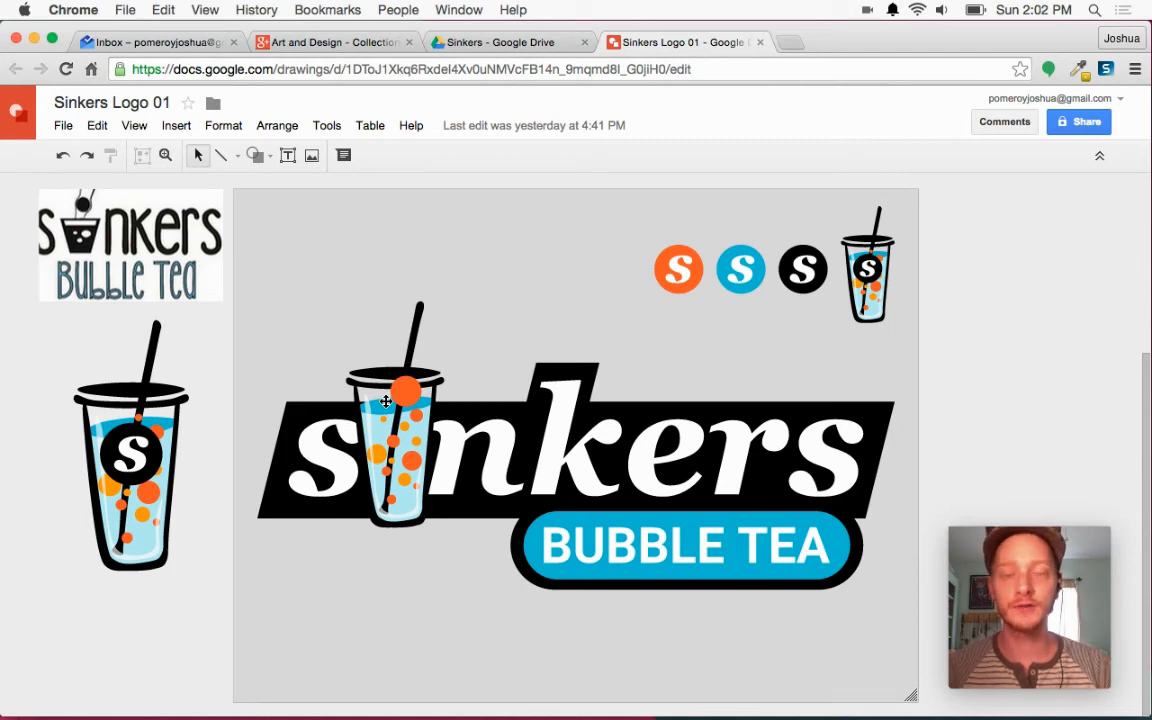
pyautogui.click(130, 245)
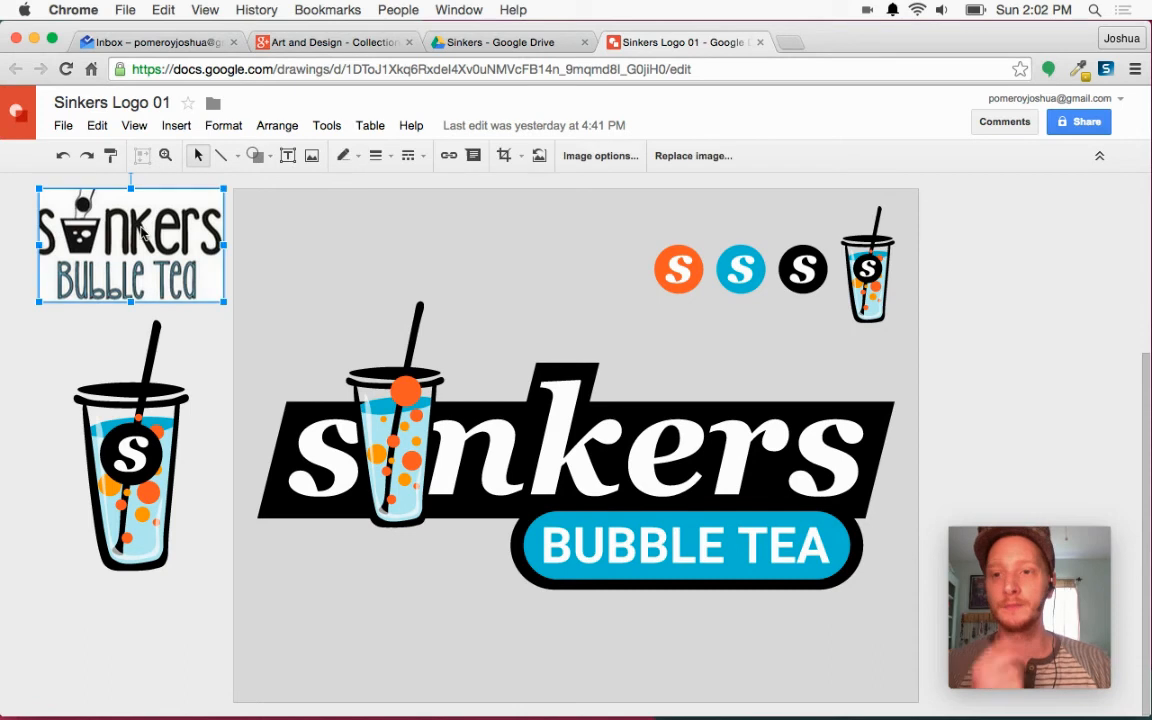
pyautogui.moveTo(178, 323)
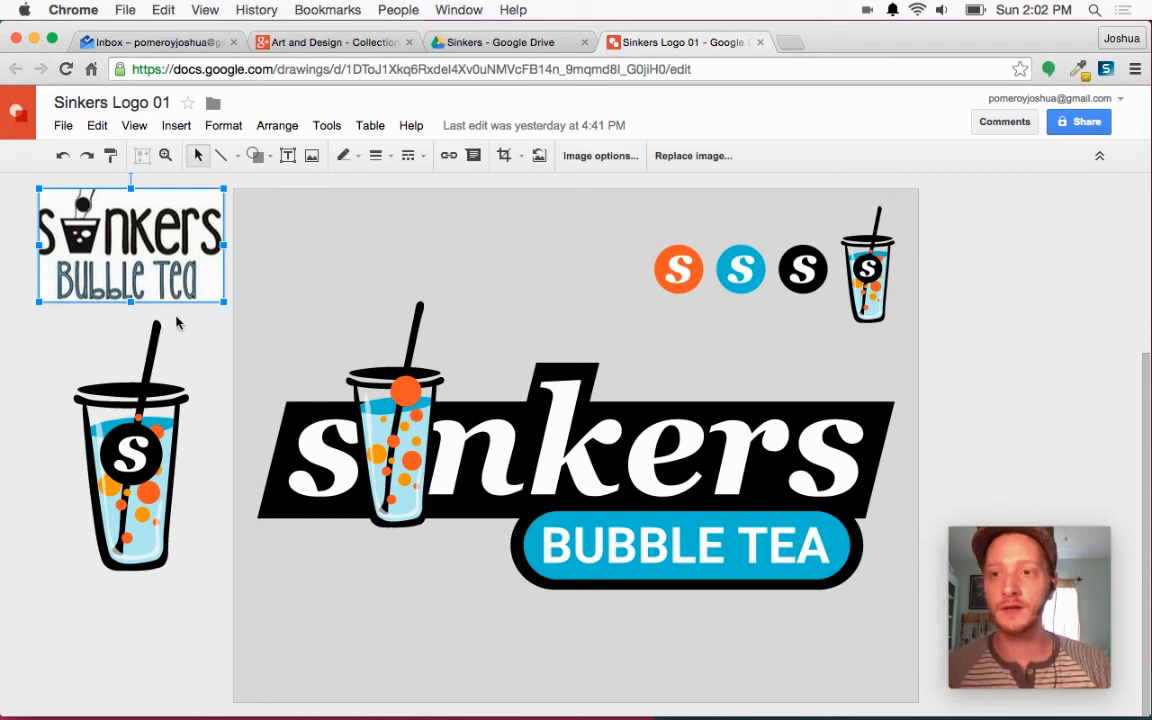
pyautogui.moveTo(185, 350)
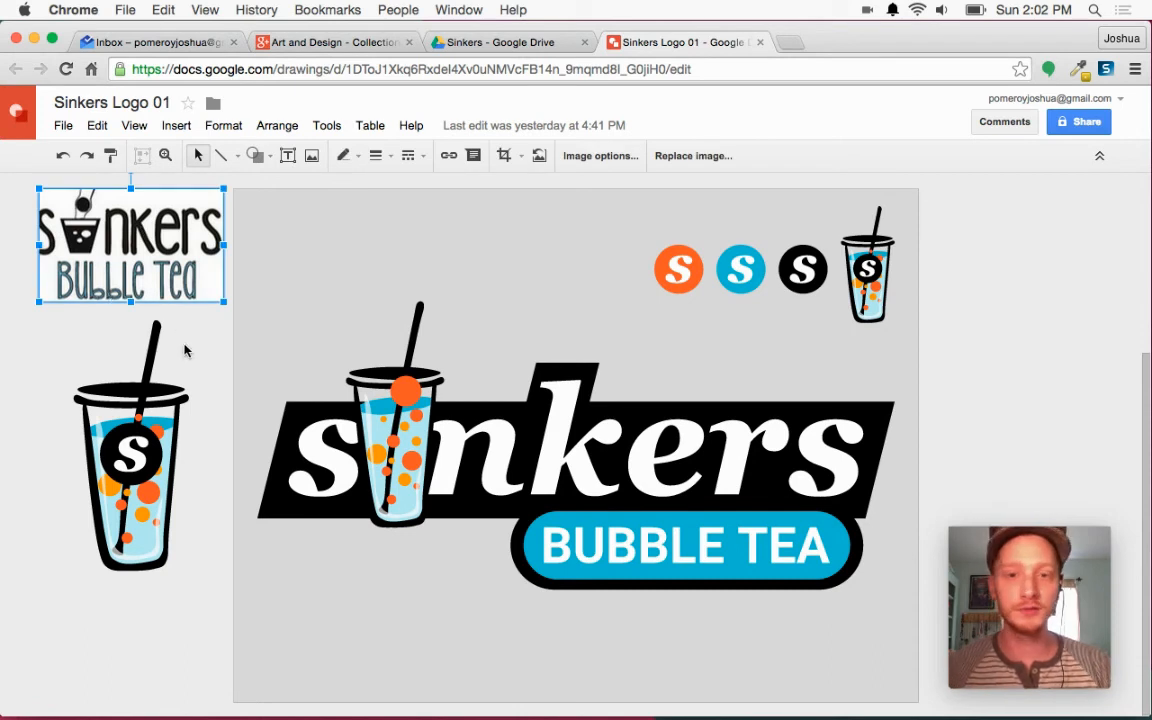
pyautogui.moveTo(121, 196)
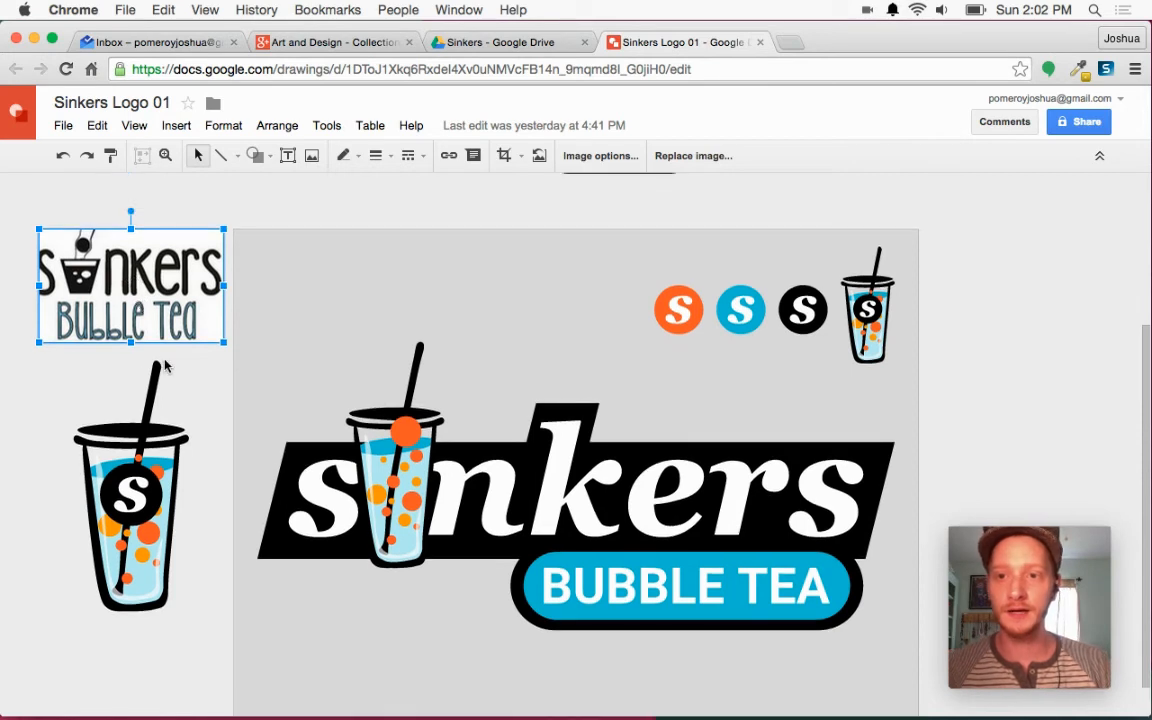
pyautogui.moveTo(206, 373)
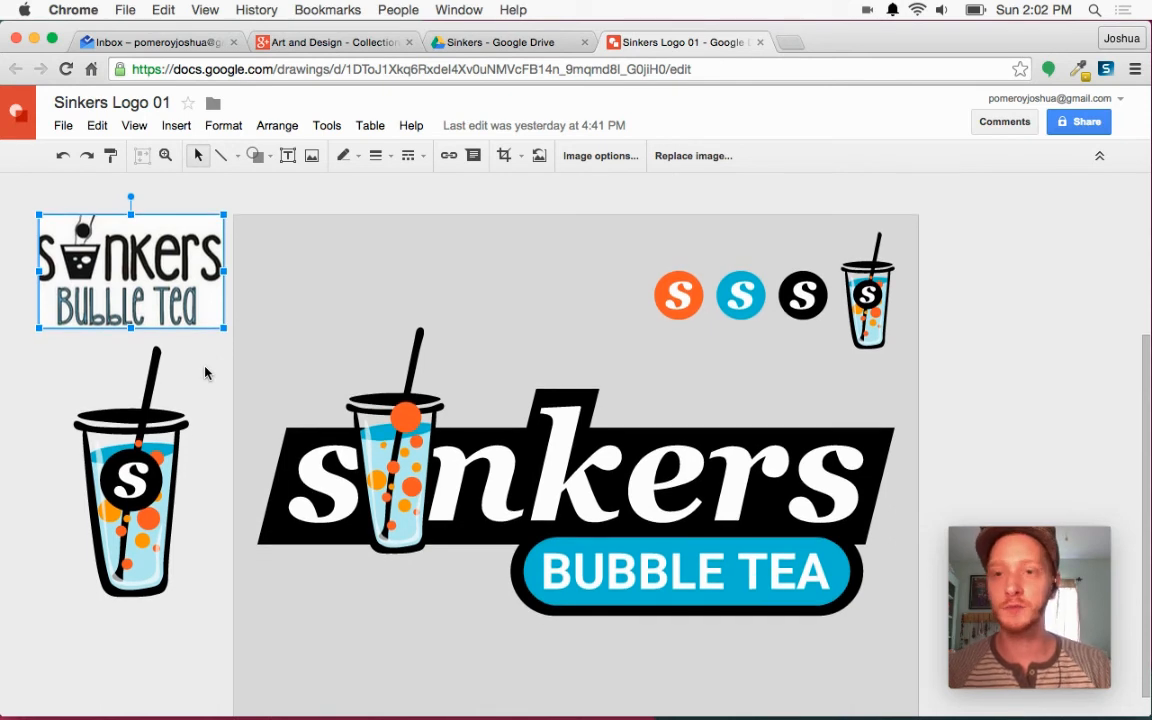
pyautogui.click(207, 373)
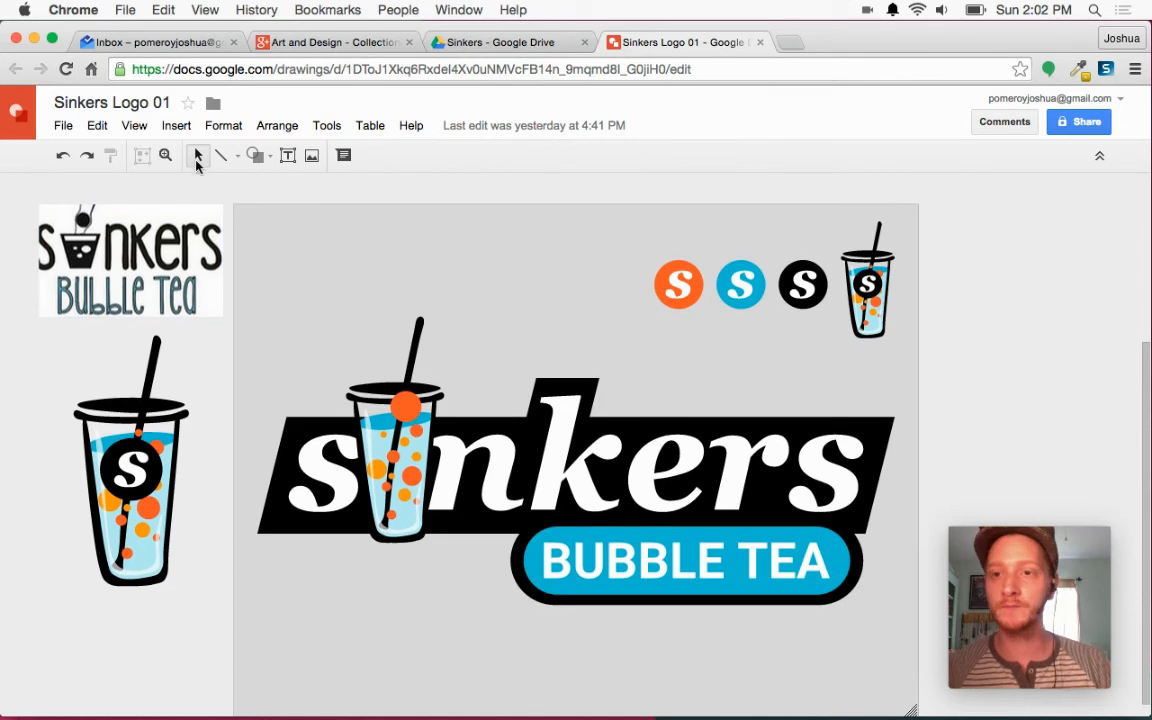
# Zoom in on the standalone cup graphic with the Zoom tool
pyautogui.click(130, 465)
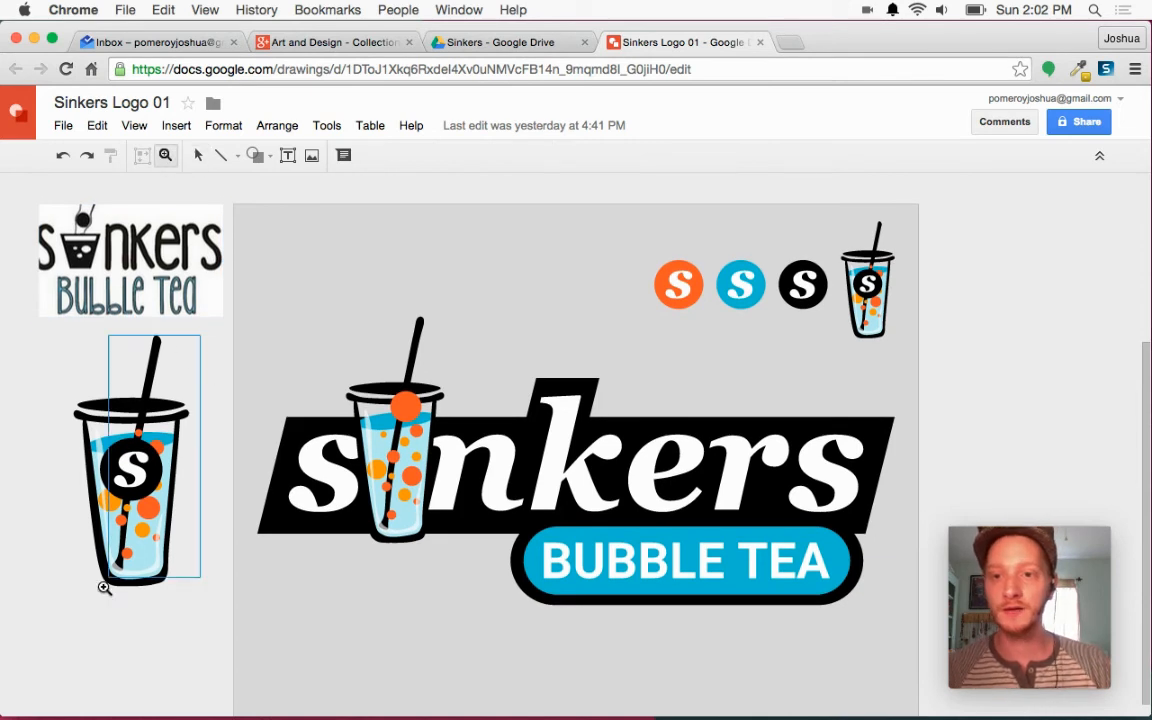
pyautogui.click(165, 156)
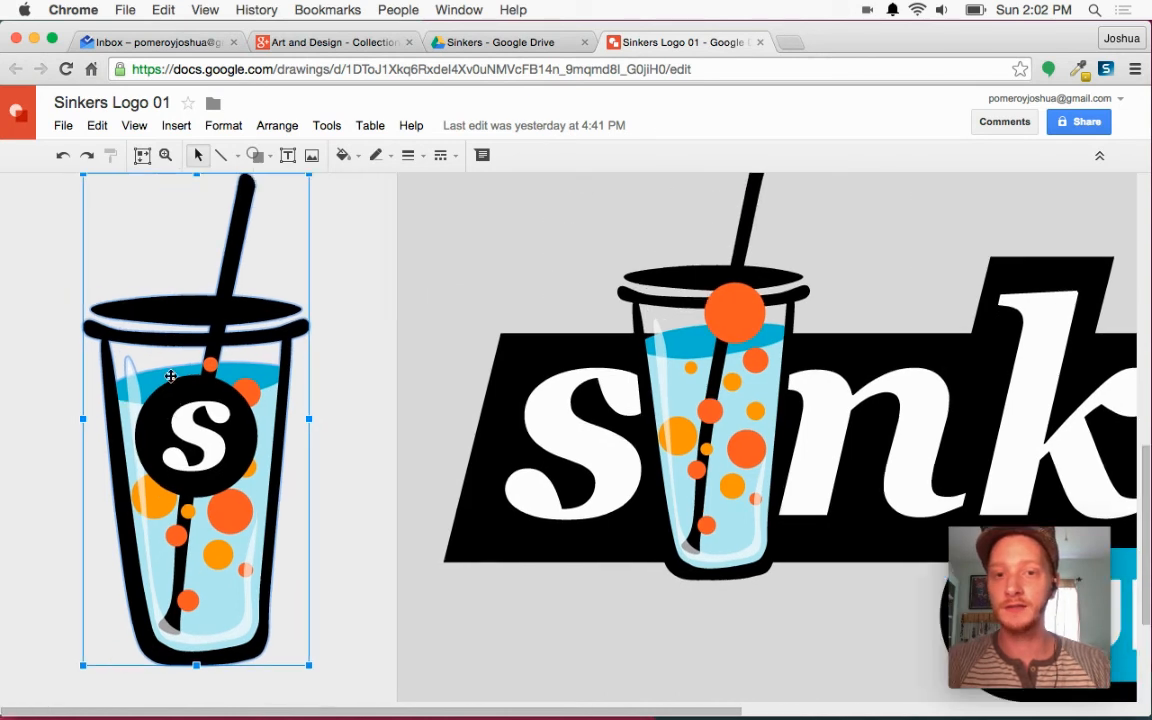
pyautogui.scroll(-3)
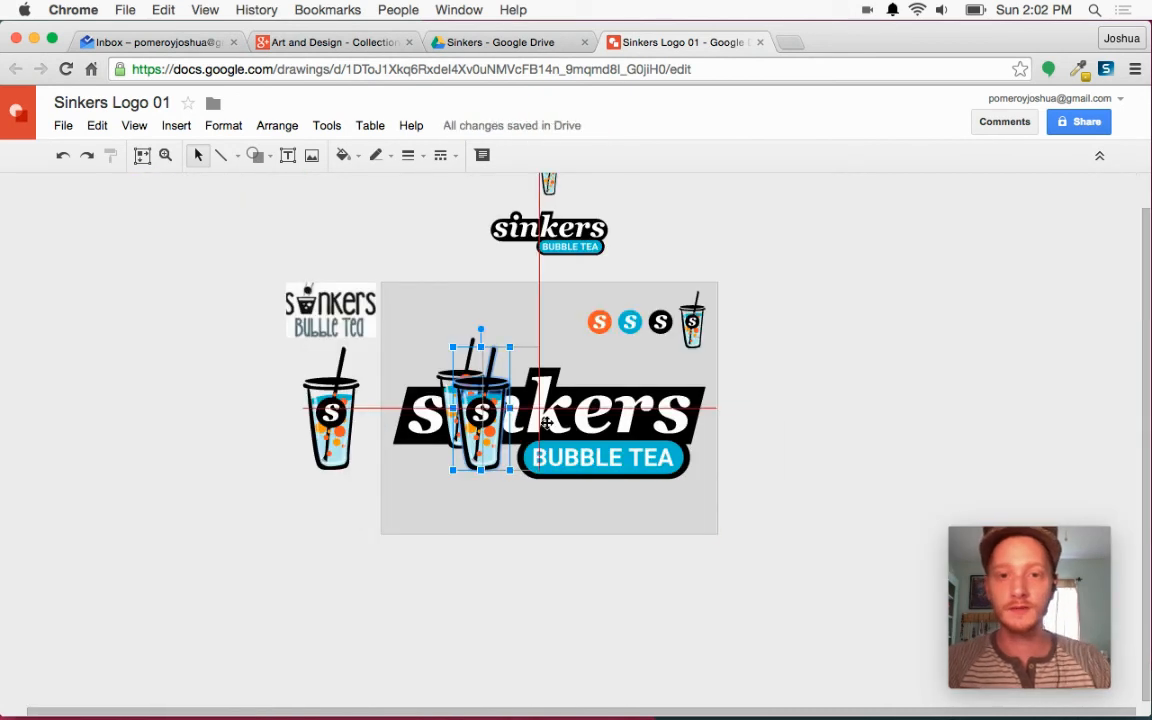
# Move the cup copy off the page to the right and select its S badge
pyautogui.moveTo(480, 410); pyautogui.dragTo(785, 410)
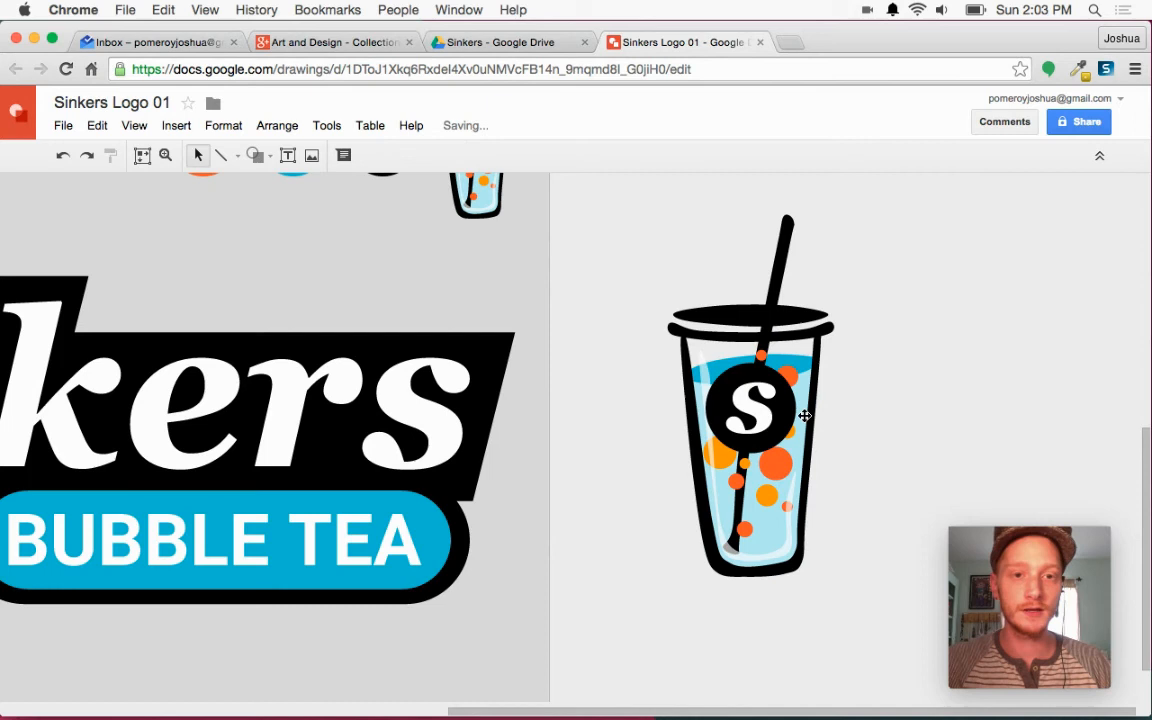
pyautogui.click(750, 410)
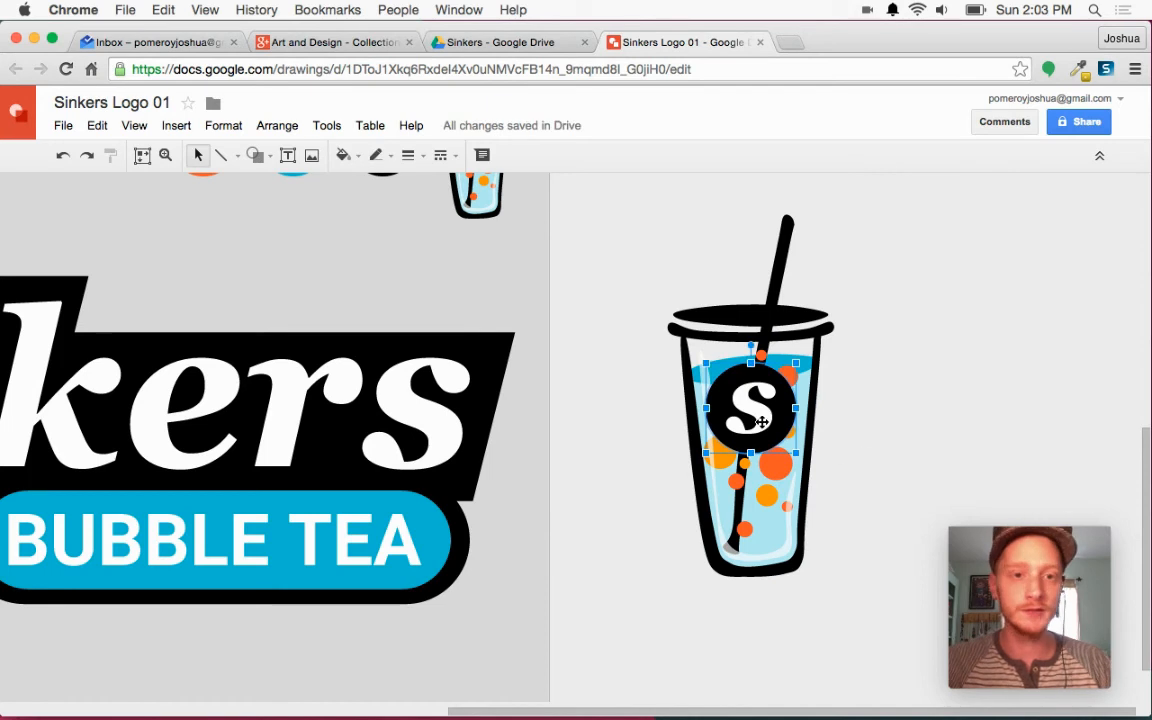
# Drag the S badge off the cup, zoom in, and open its letter for editing
pyautogui.moveTo(750, 410); pyautogui.dragTo(973, 400)
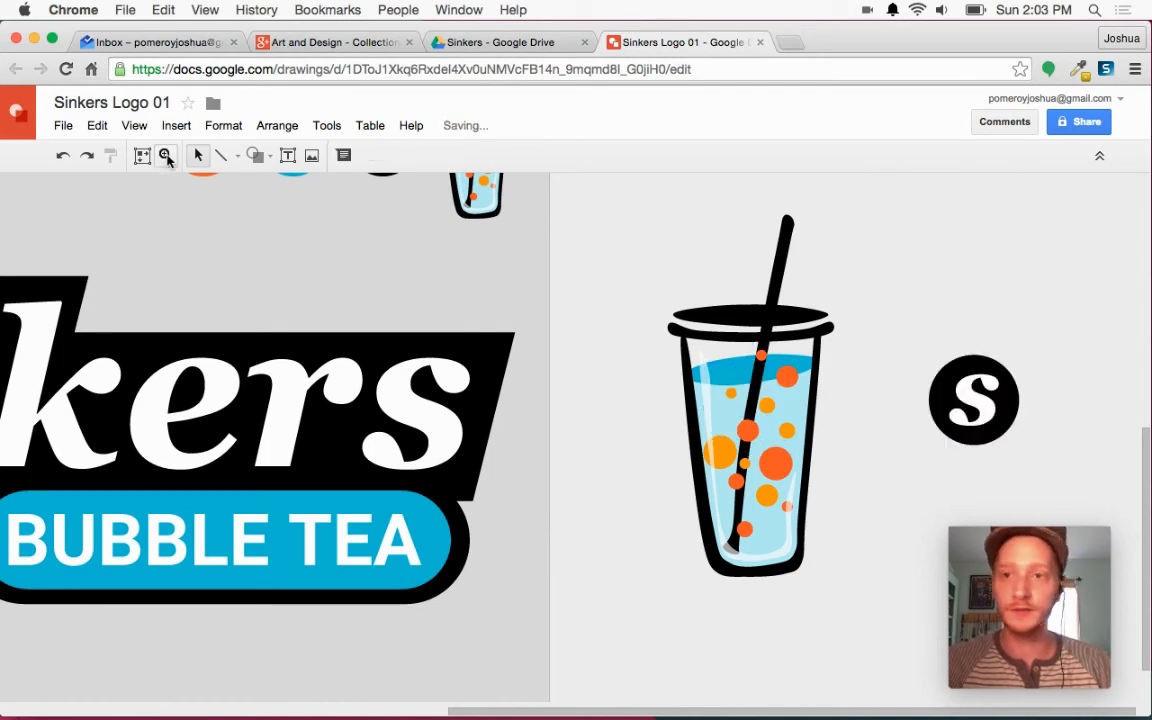
pyautogui.click(165, 155)
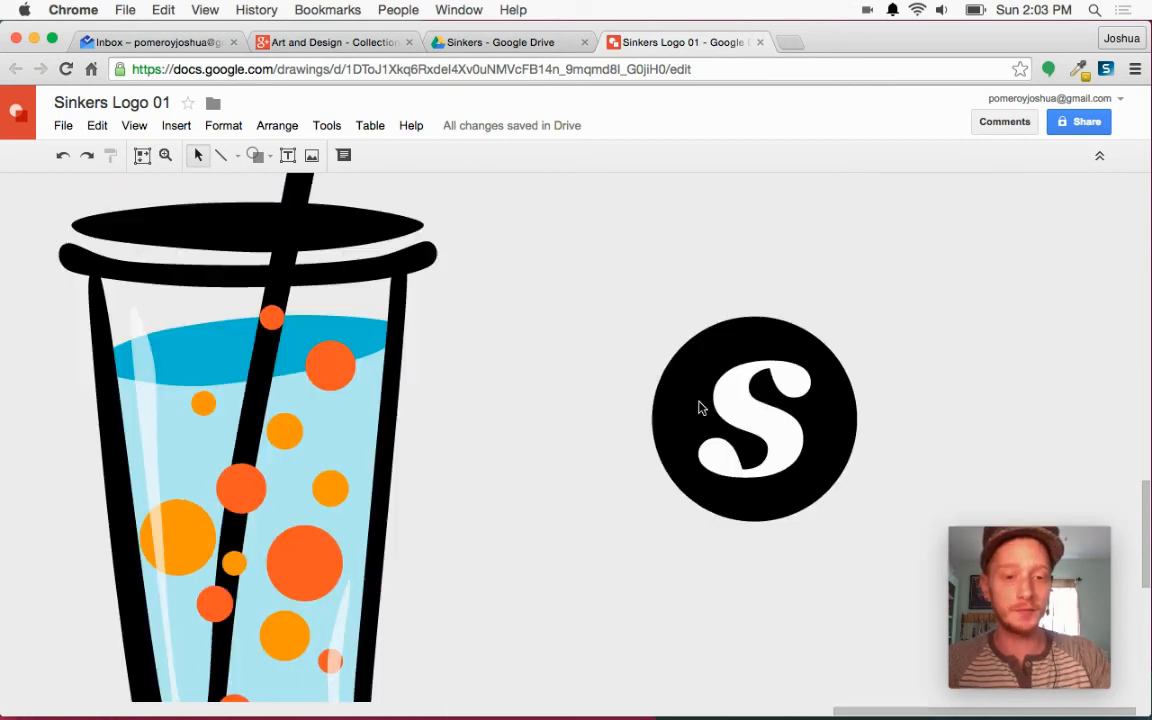
pyautogui.click(755, 418)
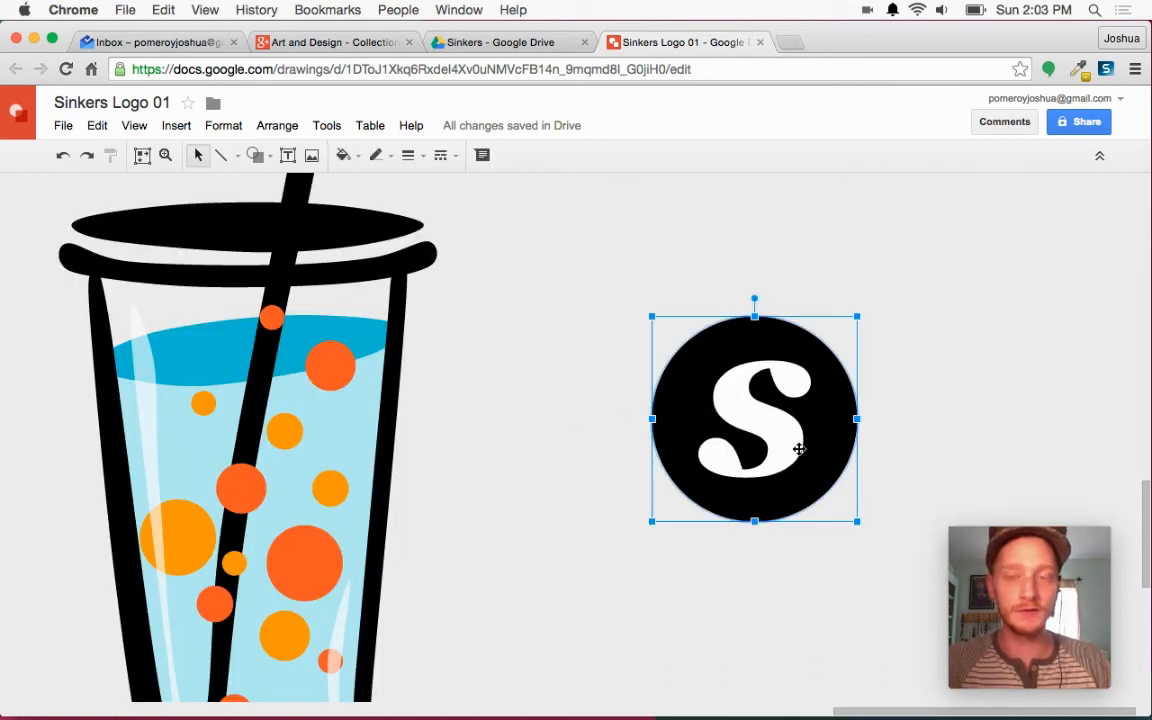
pyautogui.click(588, 432)
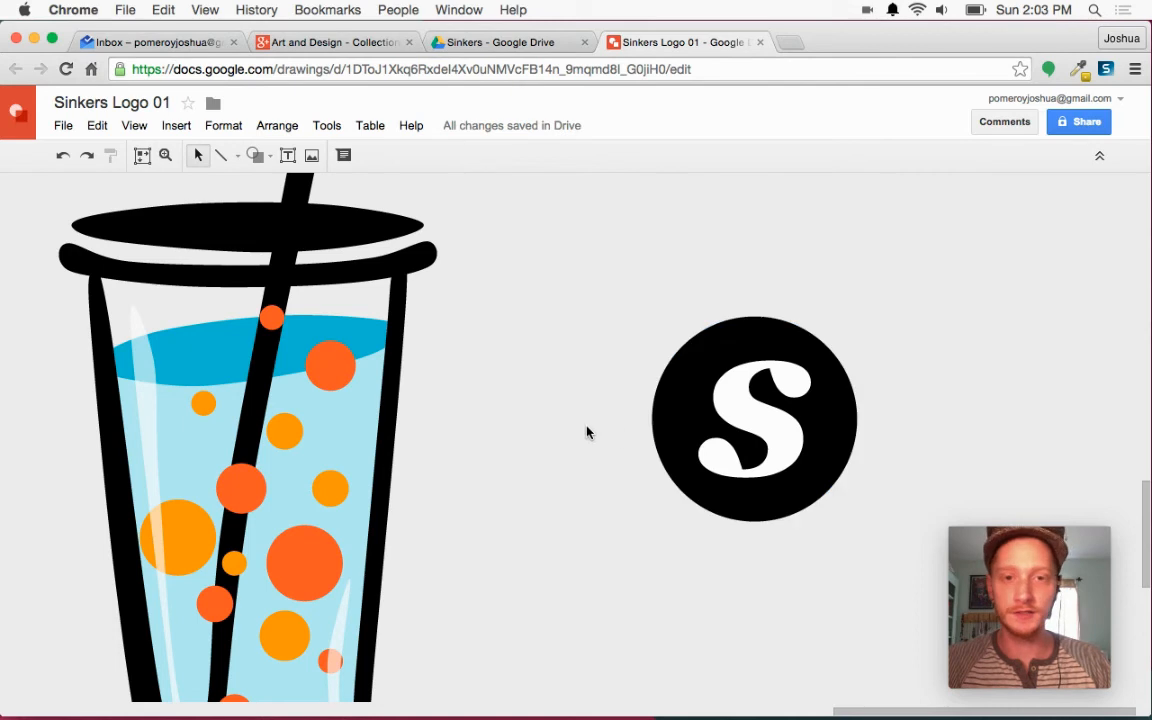
pyautogui.click(753, 417)
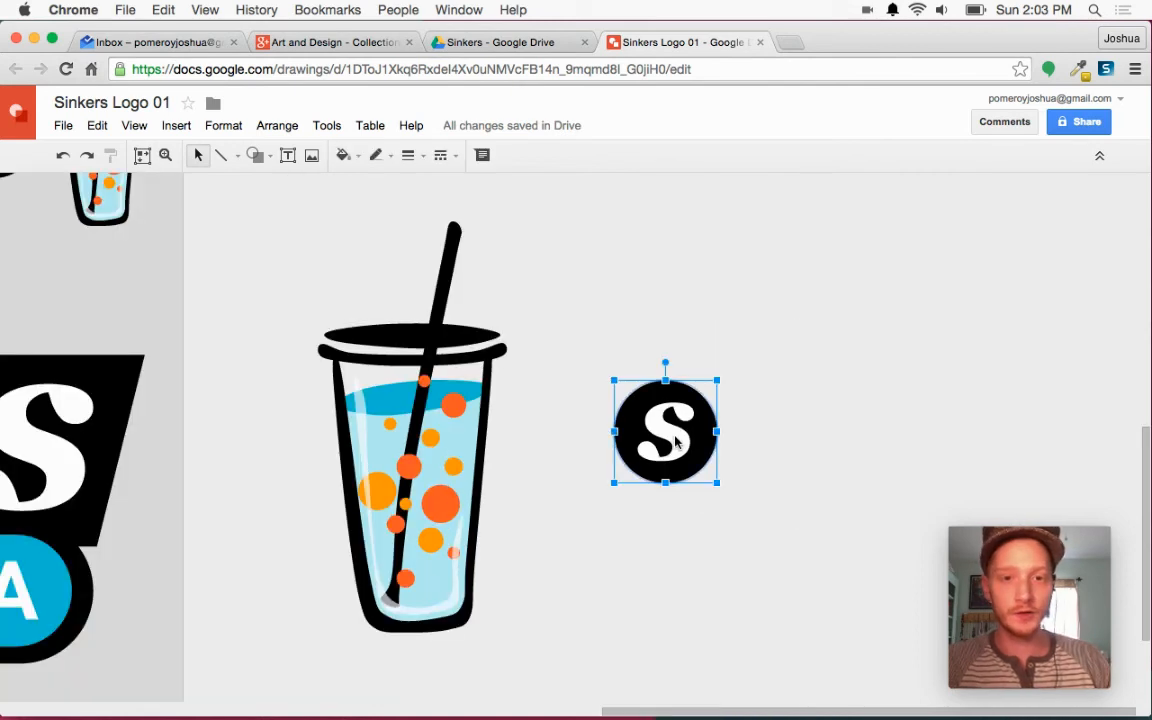
pyautogui.doubleClick(665, 430)
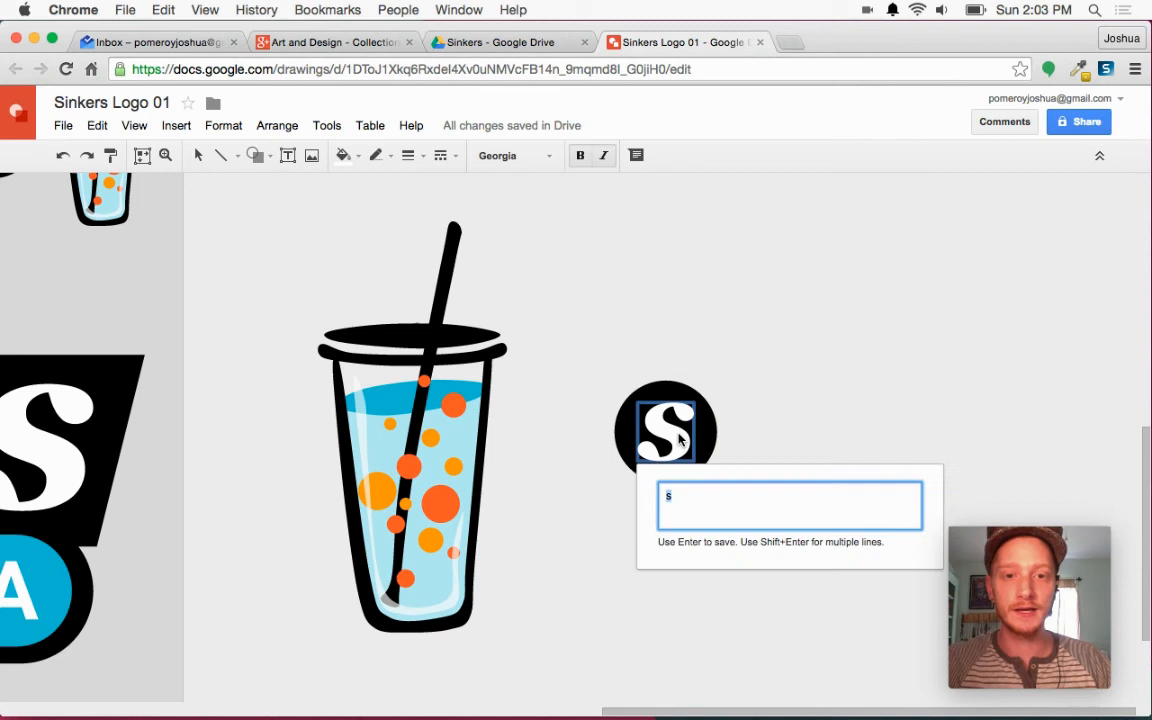
pyautogui.moveTo(760, 375)
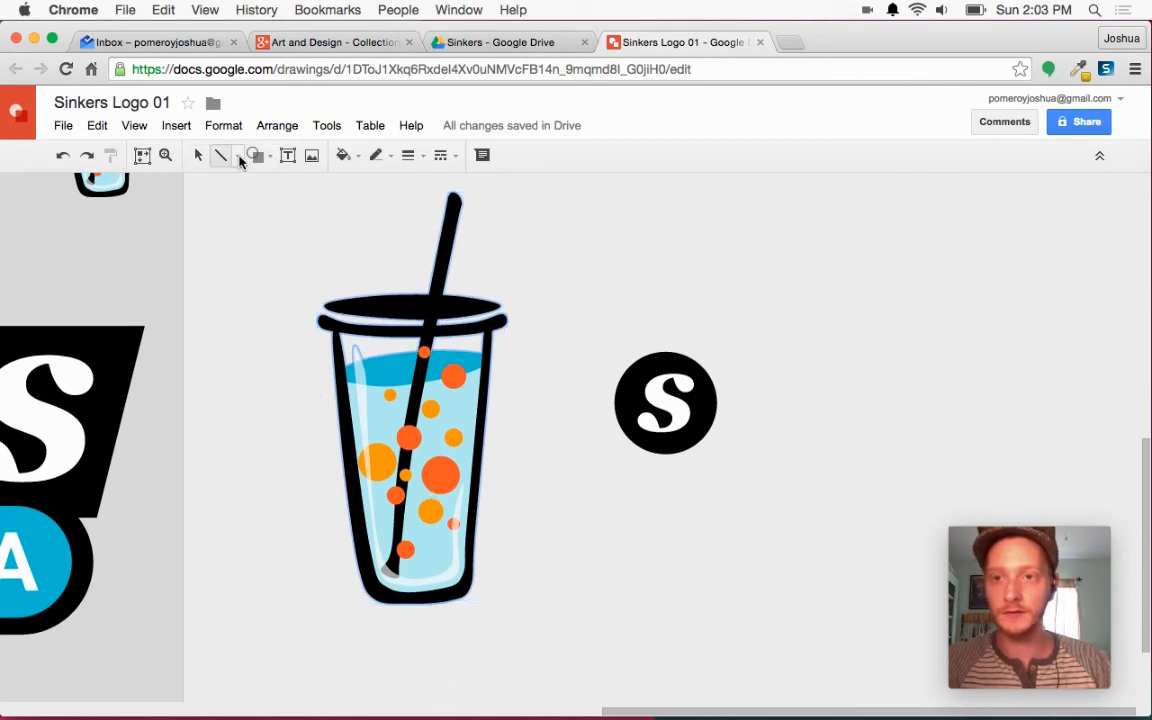
# Draw a black-filled curve, move it right of the S badge, then delete it
pyautogui.click(231, 156)
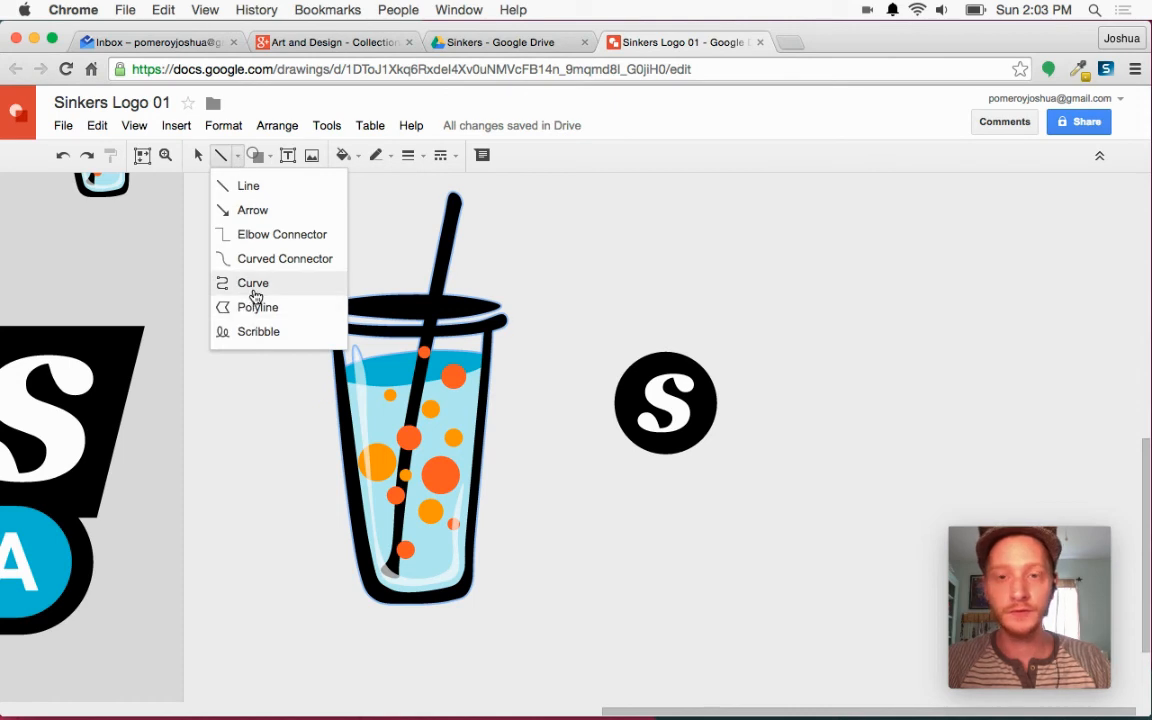
pyautogui.click(253, 283)
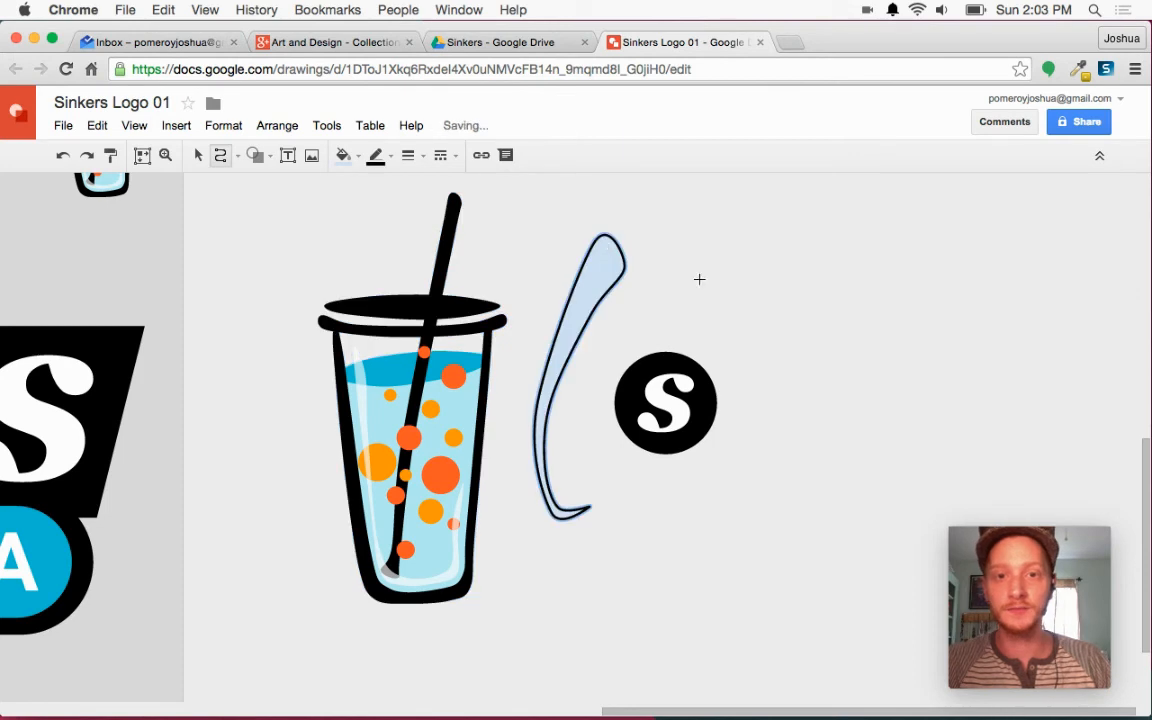
pyautogui.click(340, 155)
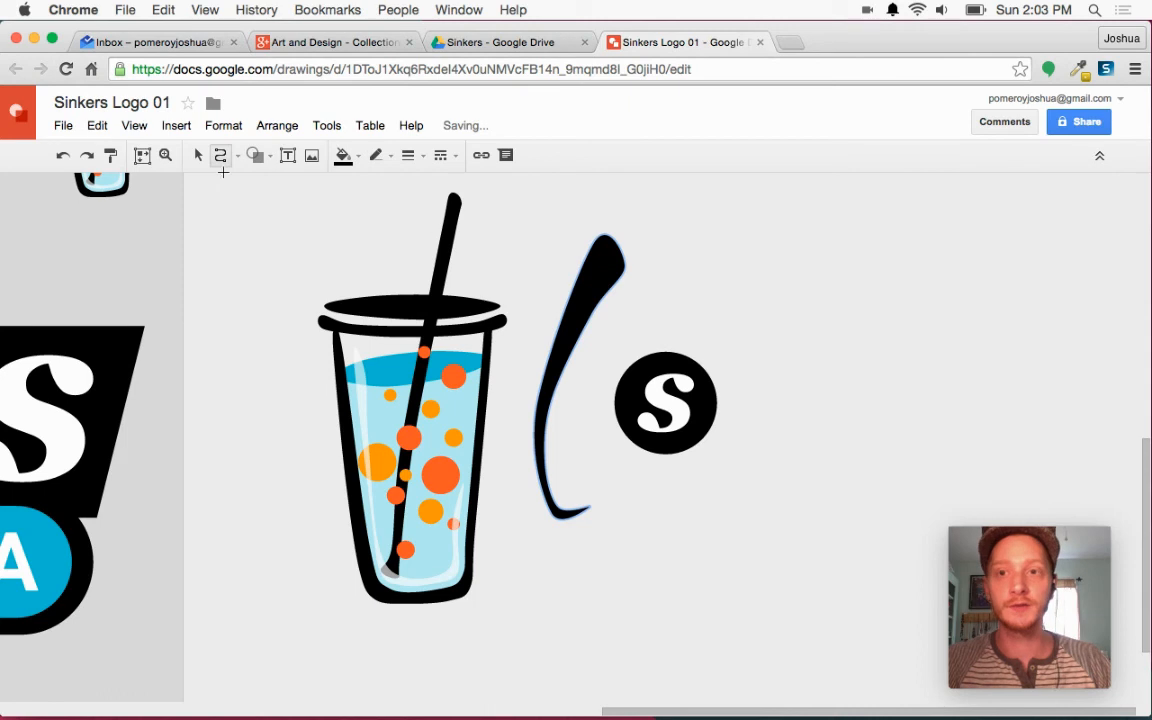
pyautogui.moveTo(580, 385); pyautogui.dragTo(818, 385)
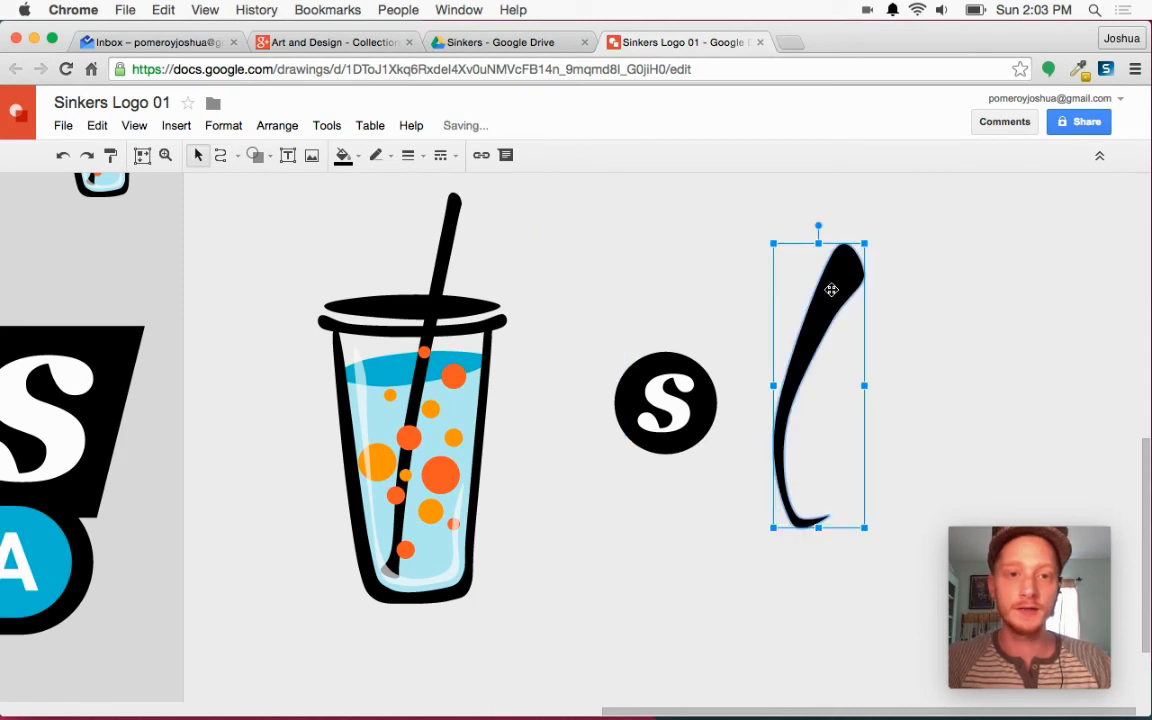
pyautogui.click(725, 487)
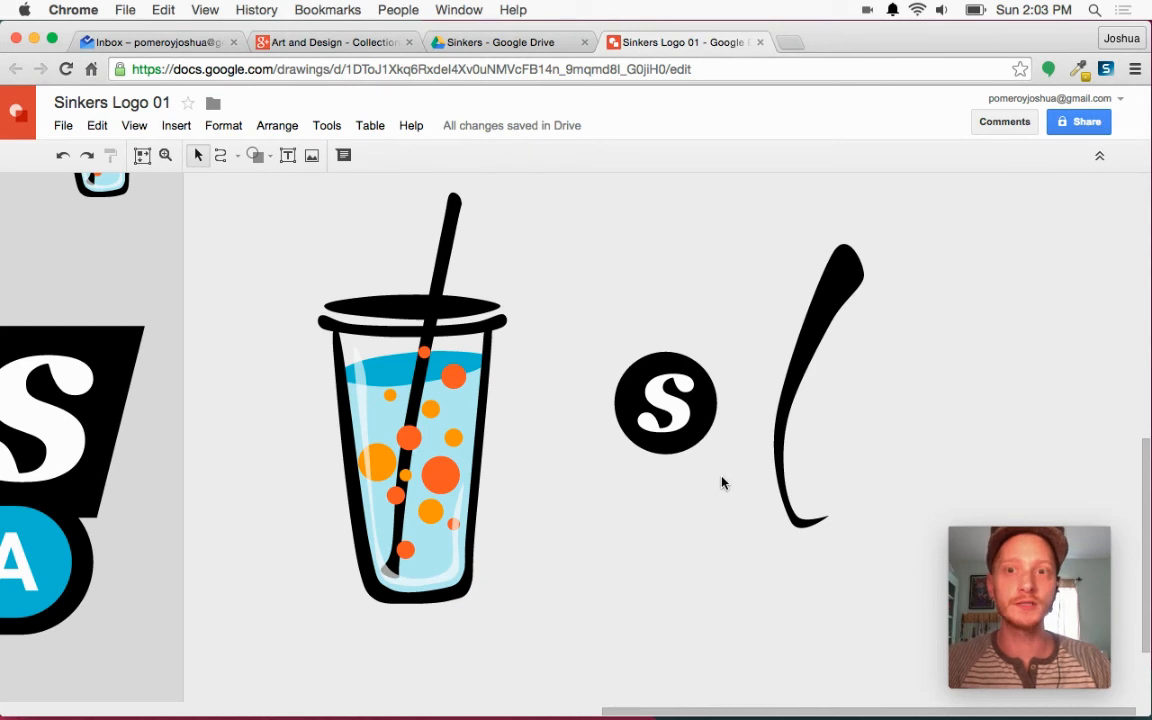
pyautogui.moveTo(866, 357)
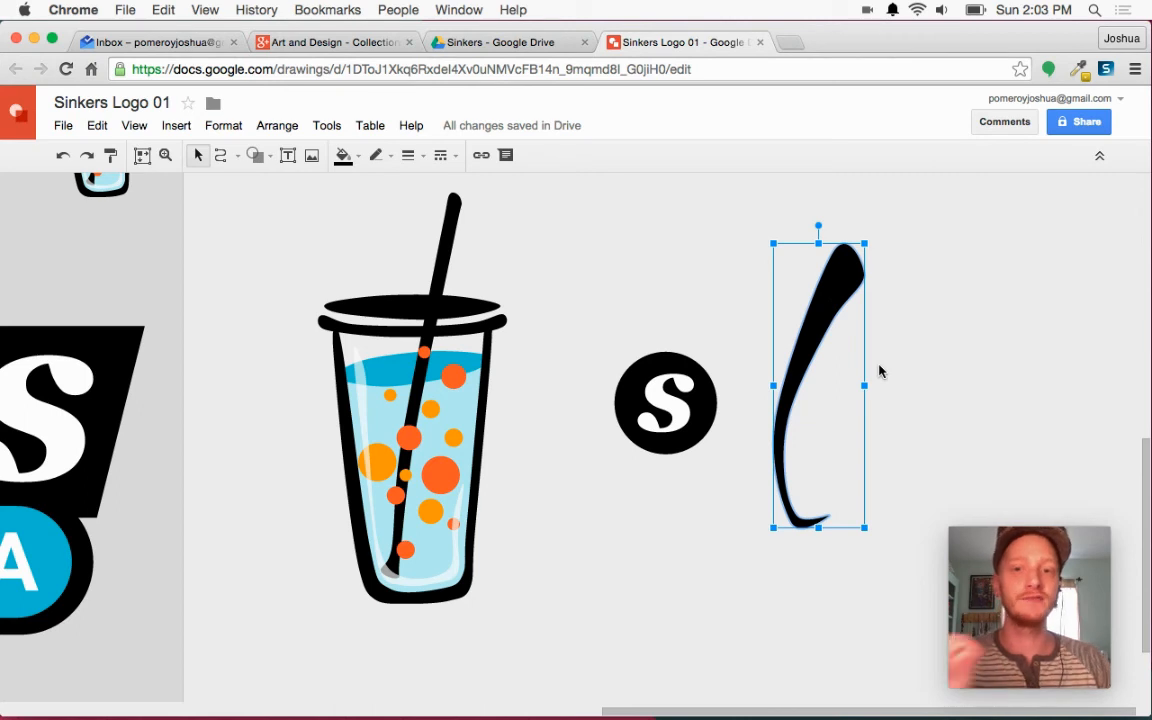
pyautogui.press('Delete')
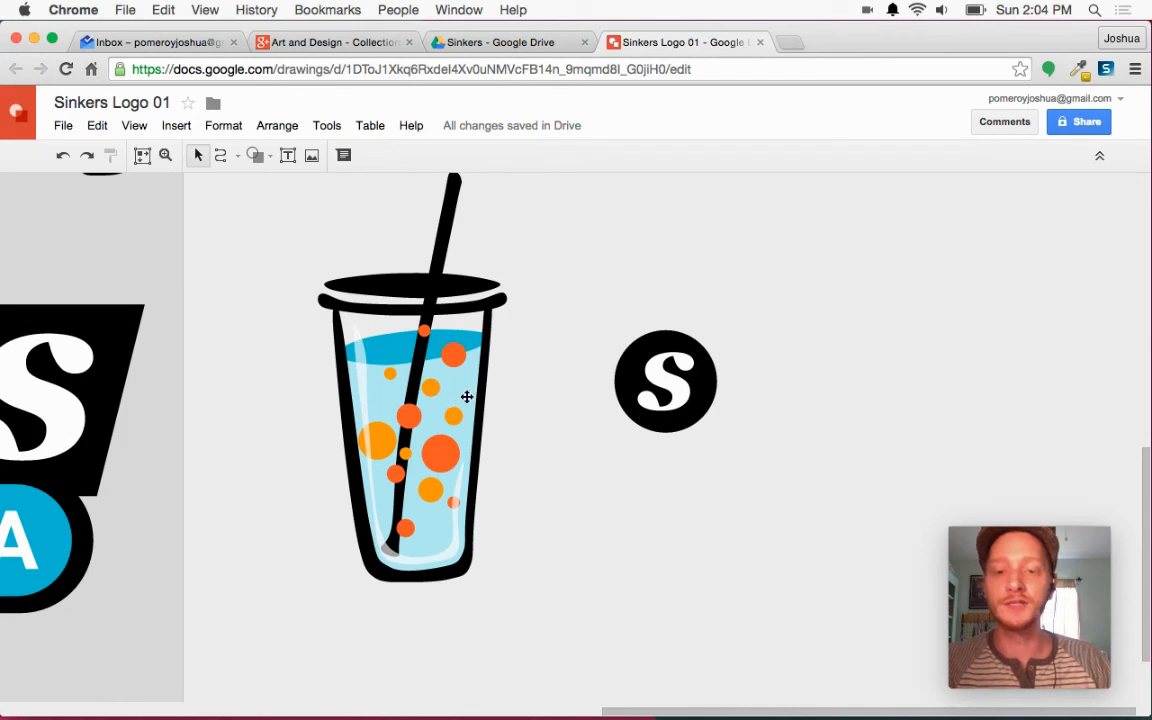
# Enter the cup group, select the orange bubbles, and move them out beside the cup
pyautogui.click(413, 400)
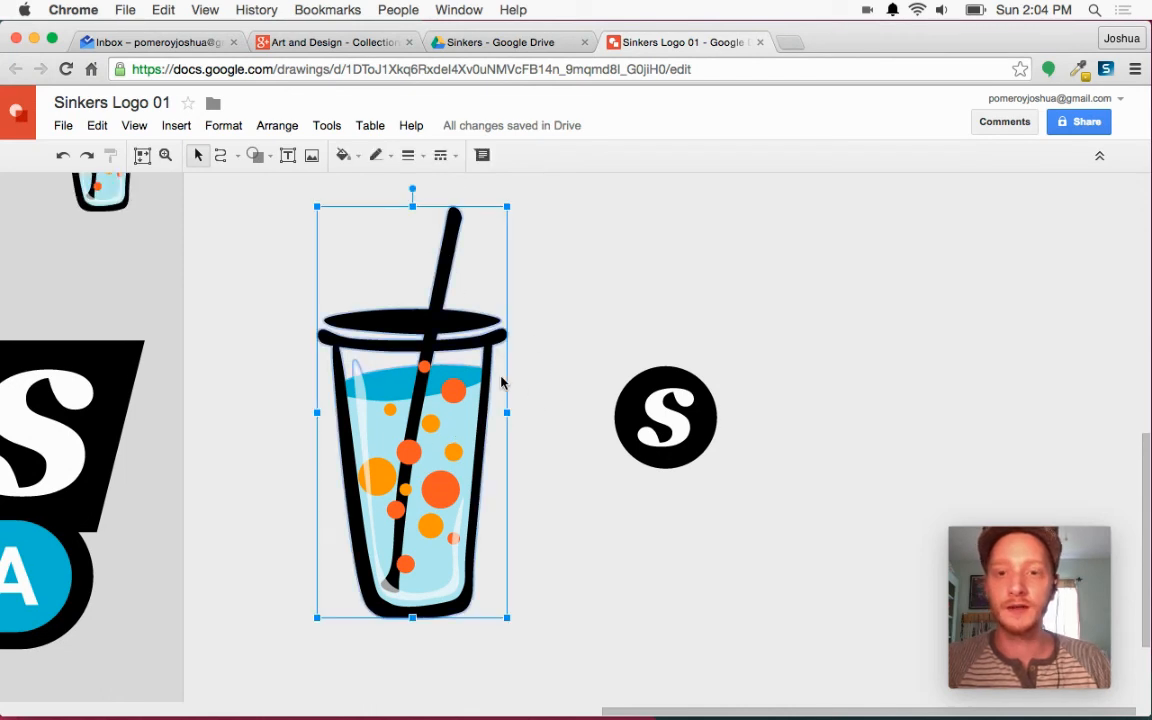
pyautogui.moveTo(496, 455)
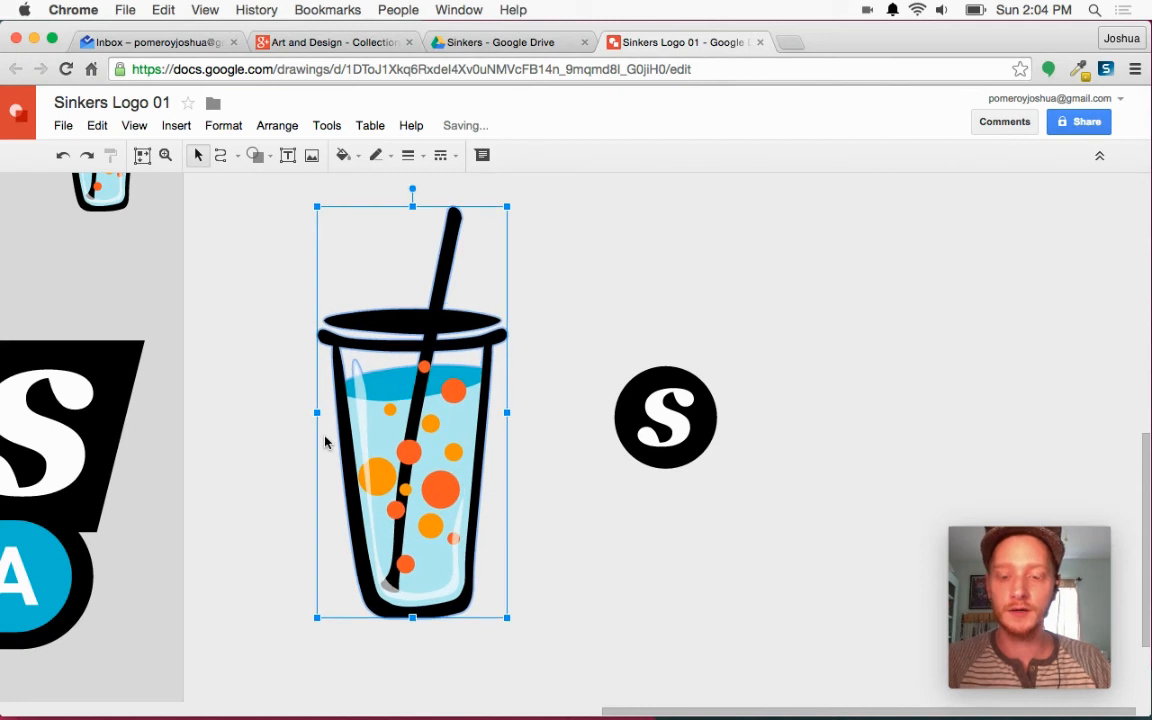
pyautogui.doubleClick(412, 470)
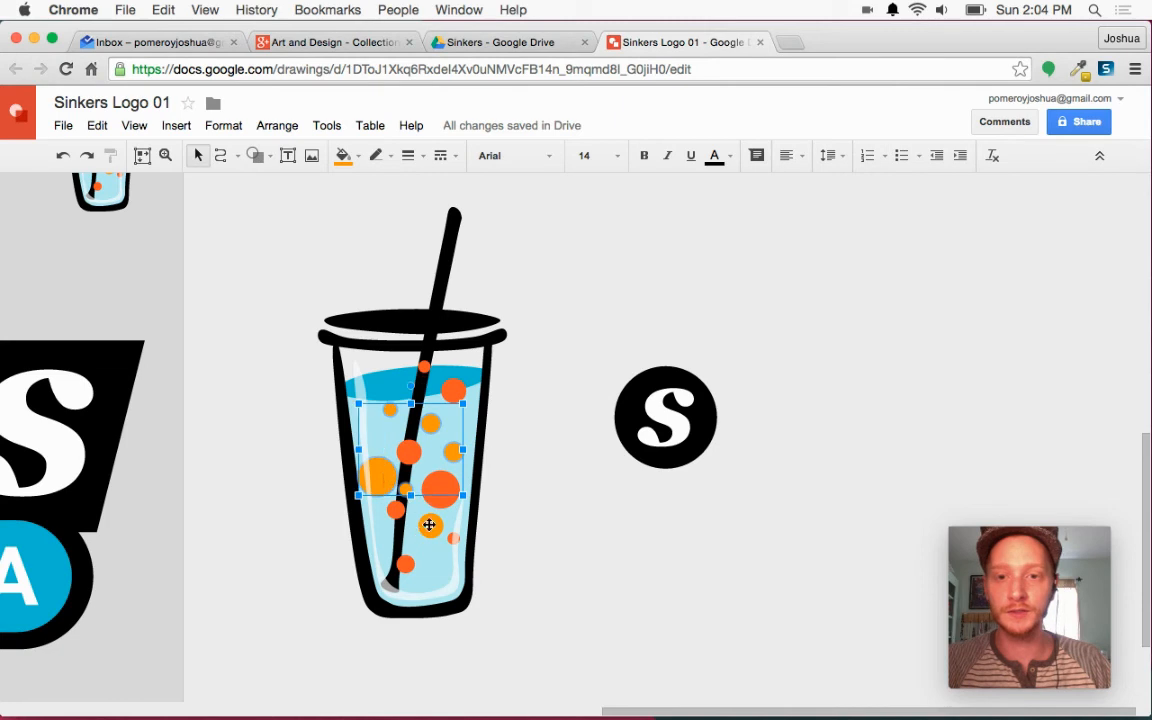
pyautogui.moveTo(428, 525); pyautogui.dragTo(454, 538)
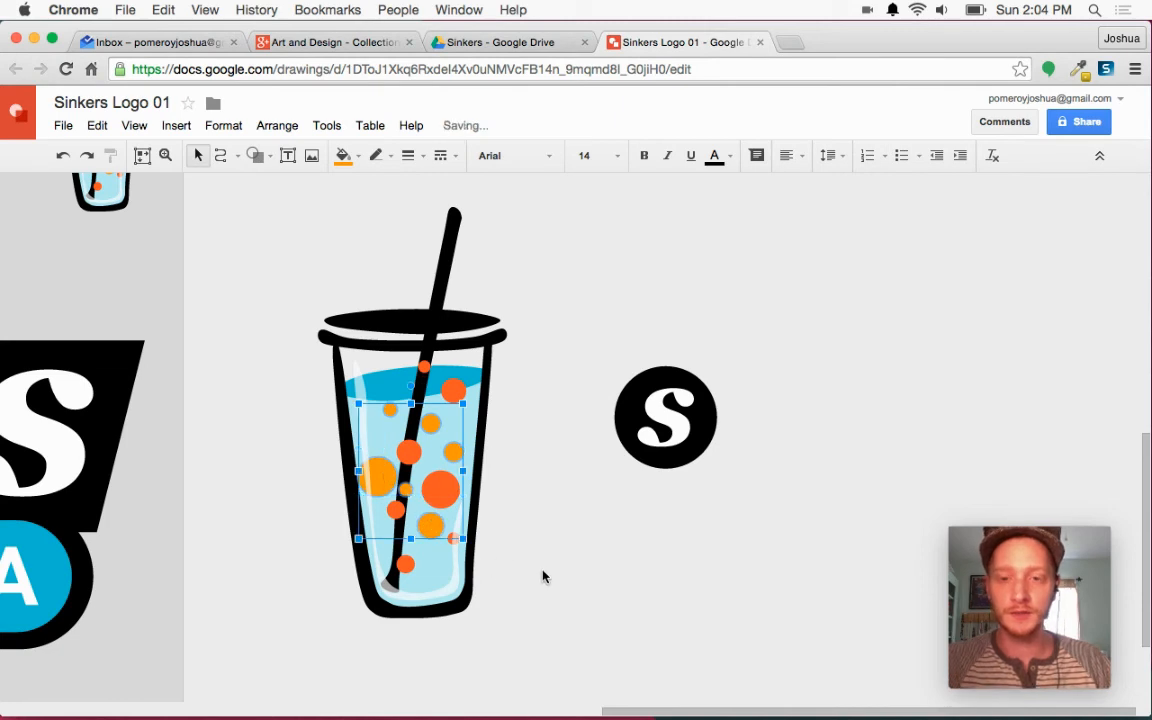
pyautogui.moveTo(410, 470); pyautogui.dragTo(440, 490)
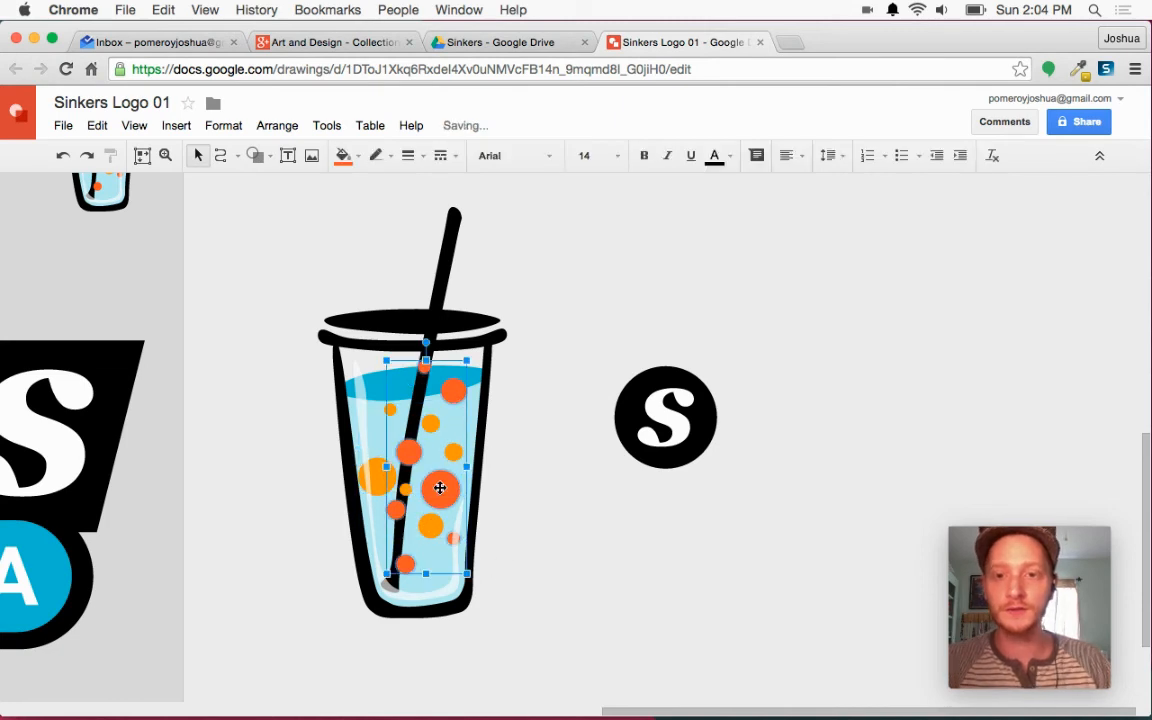
pyautogui.moveTo(440, 489); pyautogui.dragTo(374, 477)
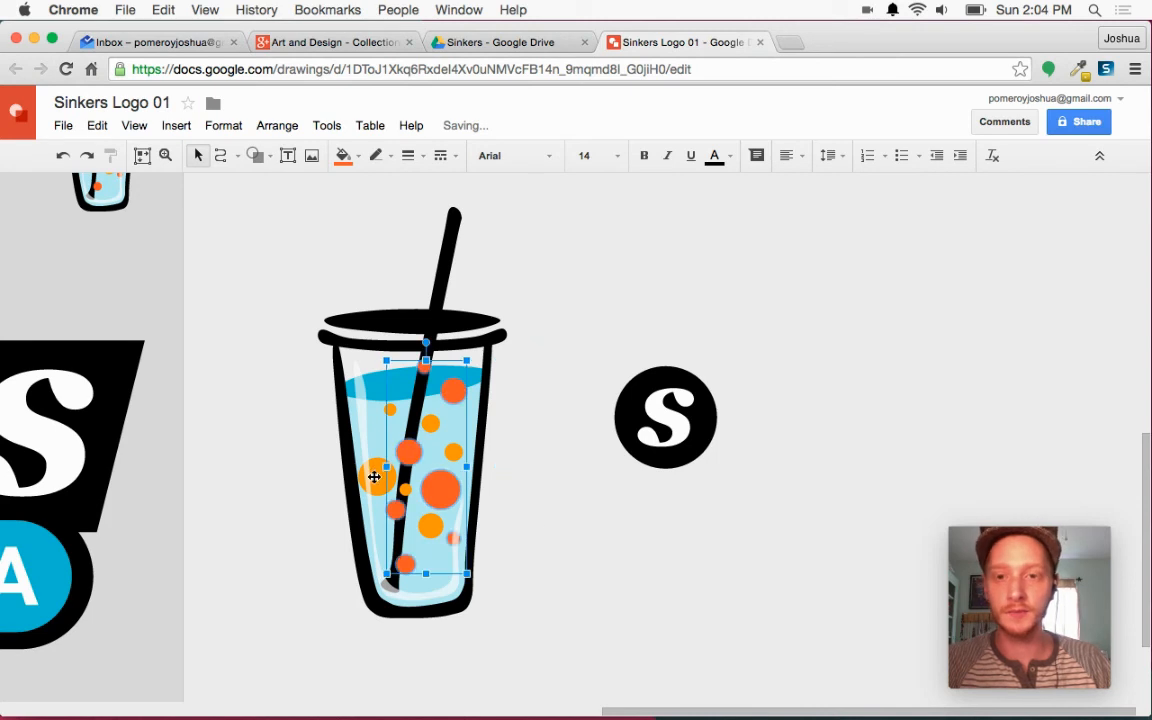
pyautogui.moveTo(374, 477); pyautogui.dragTo(441, 422)
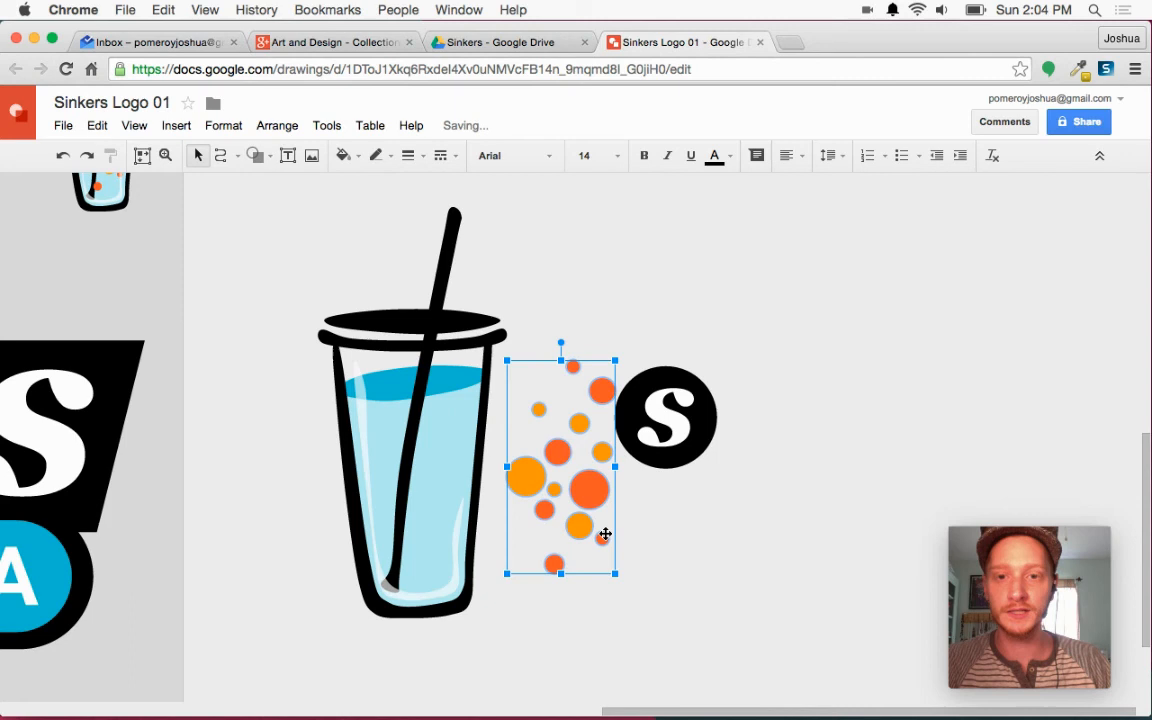
pyautogui.click(408, 480)
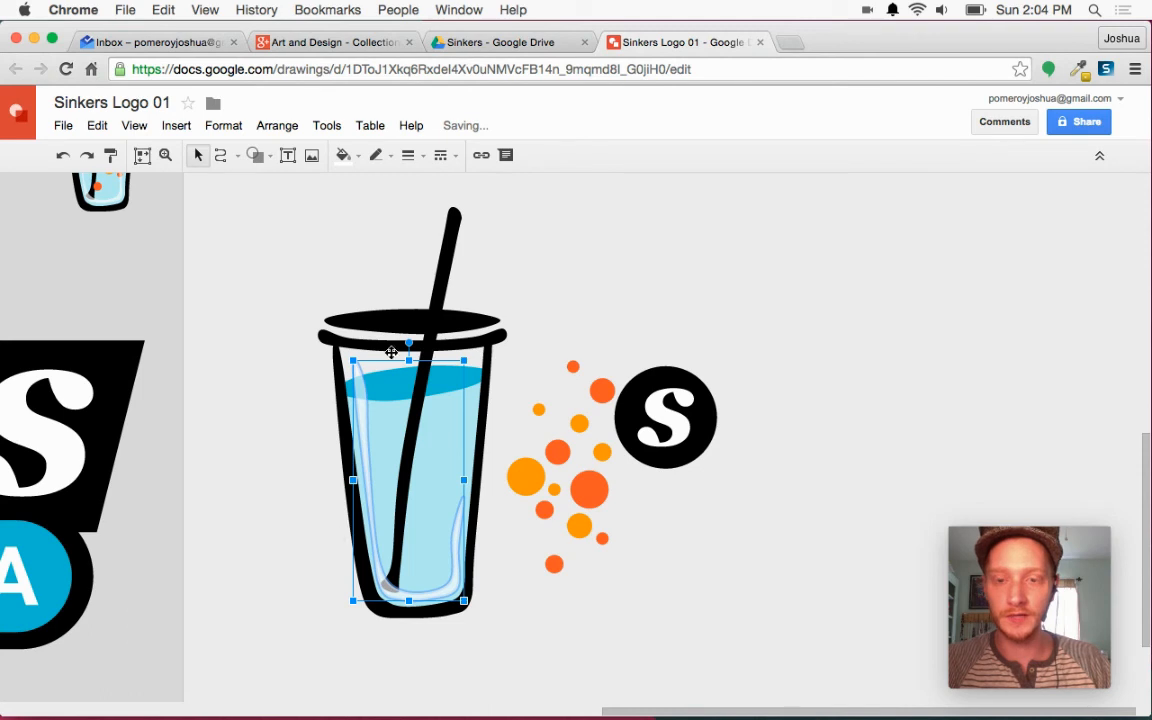
pyautogui.moveTo(358, 200)
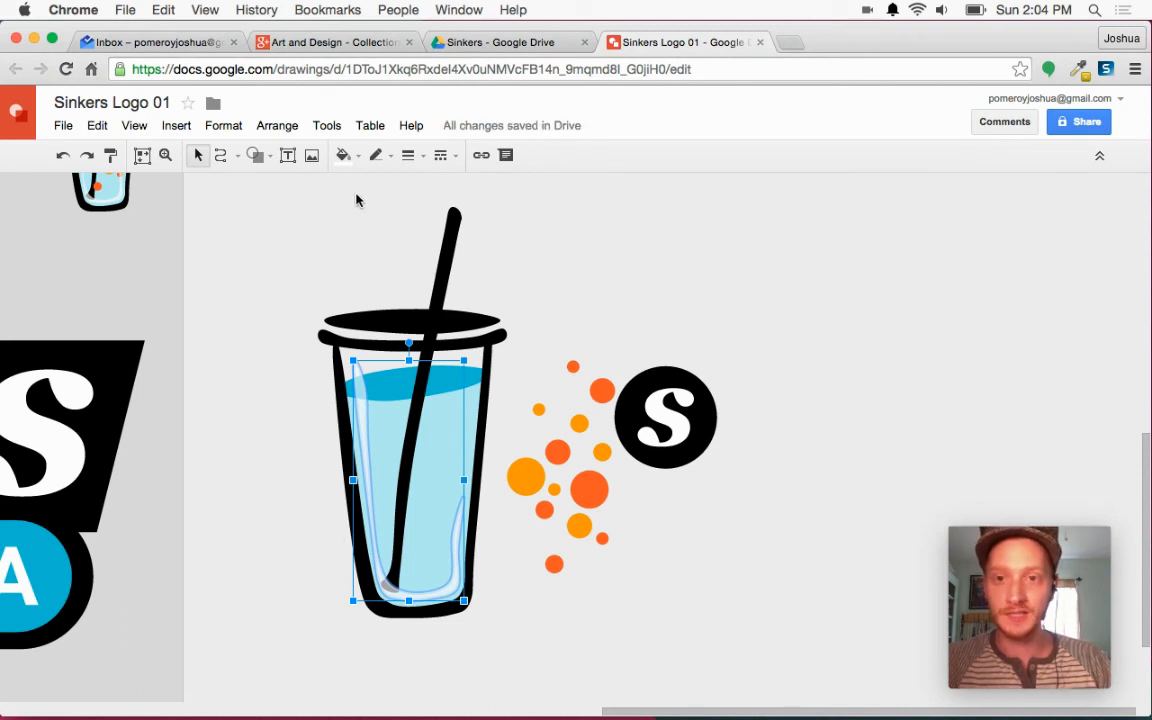
# Check the liquid's custom fill colour, then drag the orange bubbles back into the cup
pyautogui.click(343, 155)
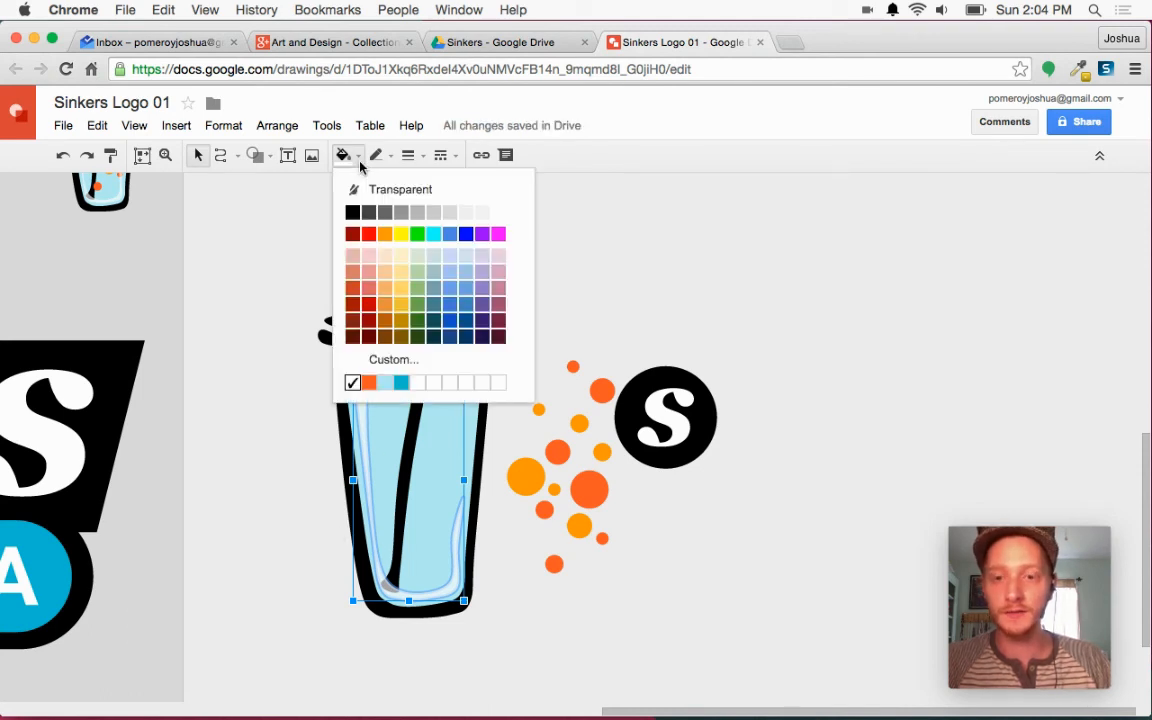
pyautogui.moveTo(500, 212)
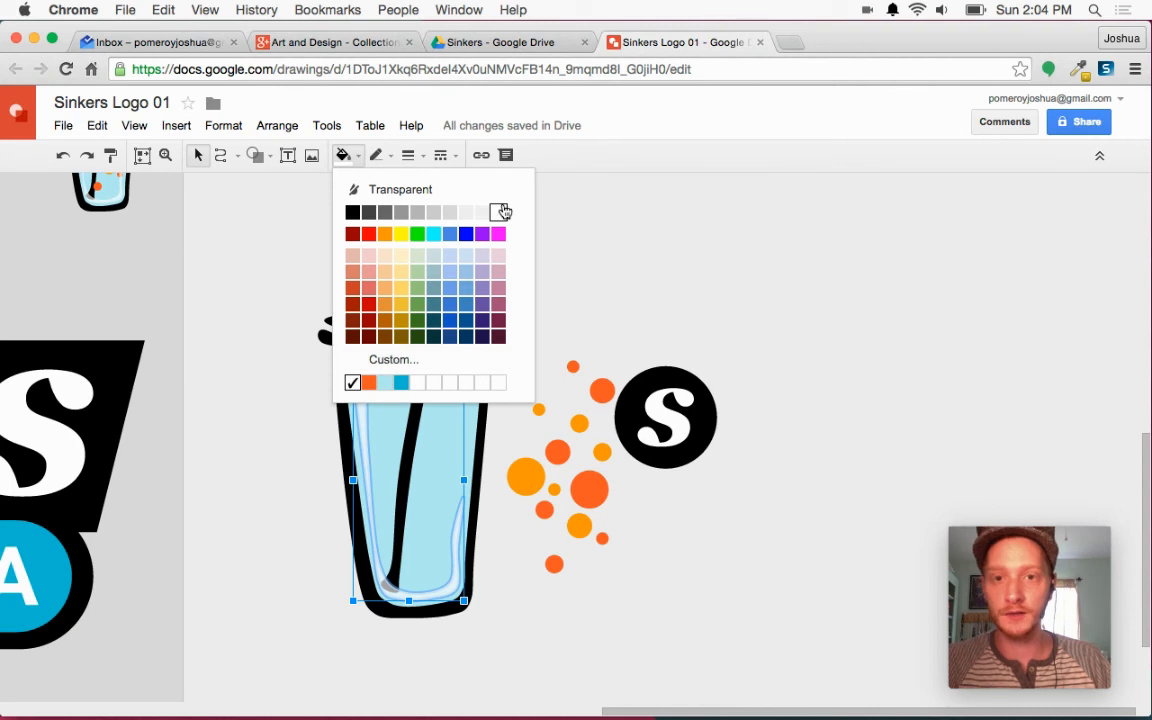
pyautogui.click(394, 359)
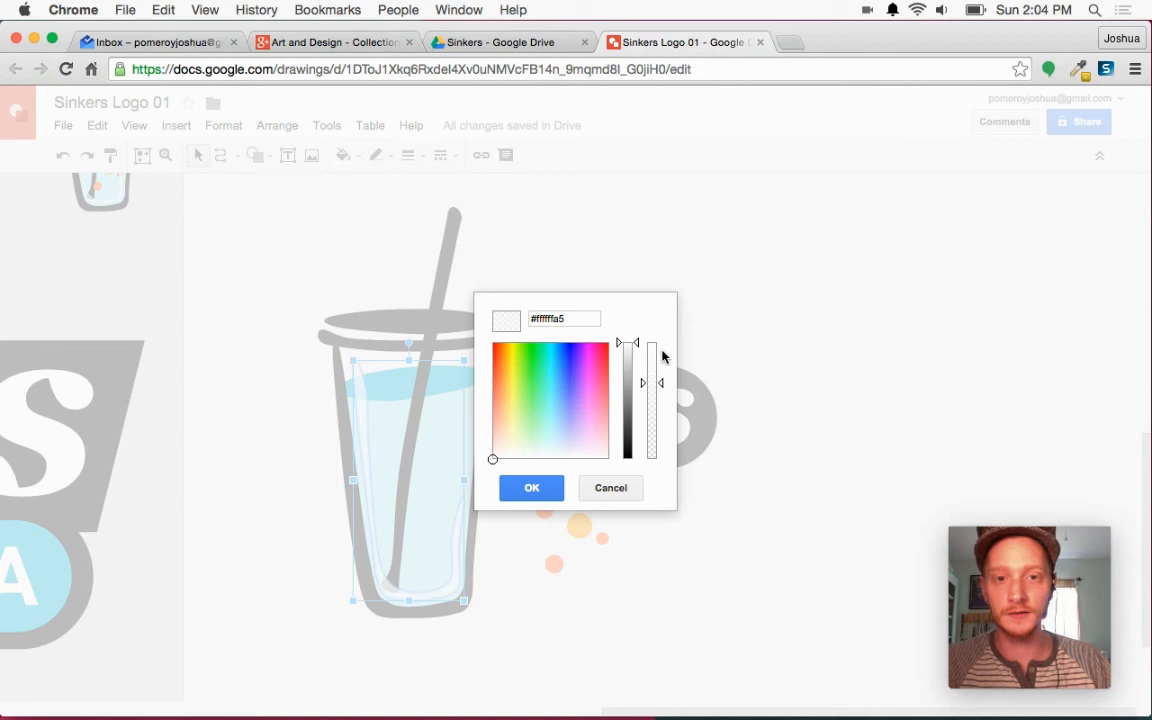
pyautogui.moveTo(611, 488)
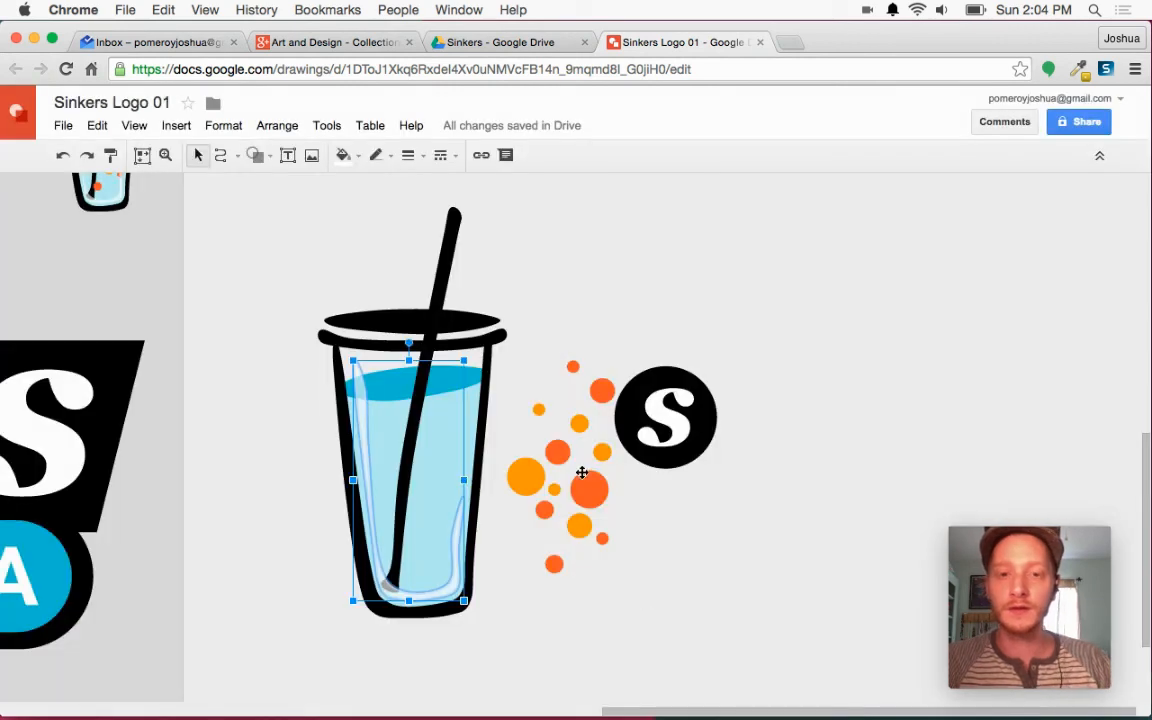
pyautogui.click(580, 473)
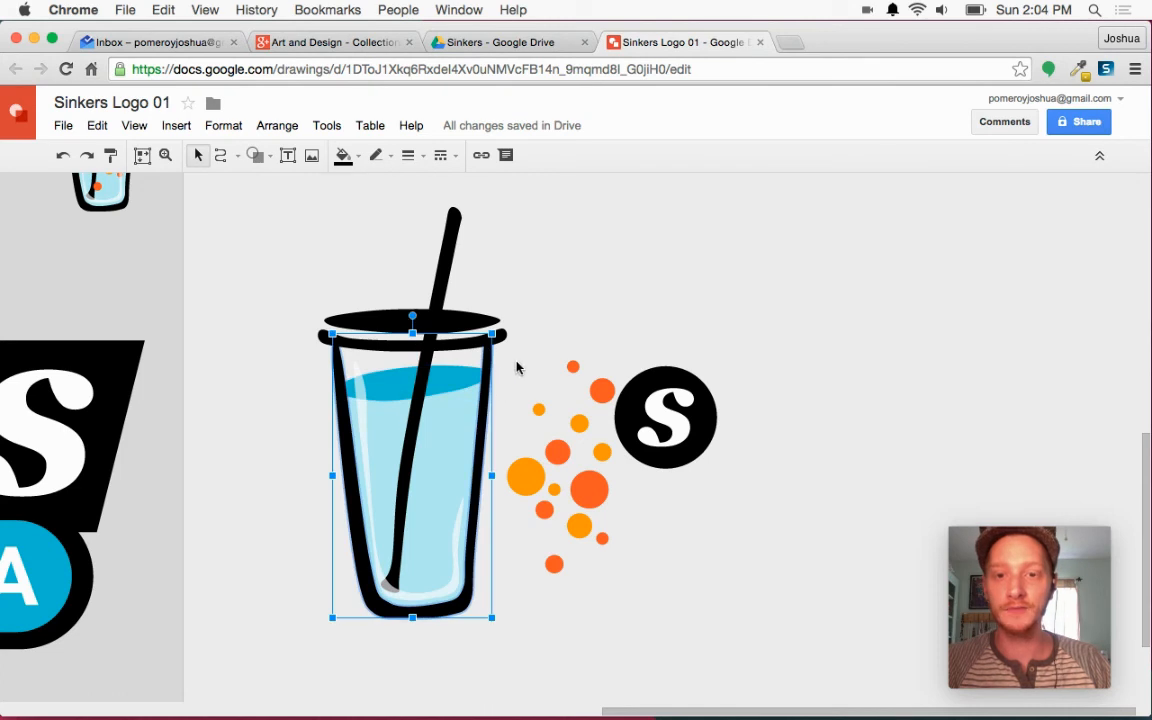
pyautogui.click(517, 367)
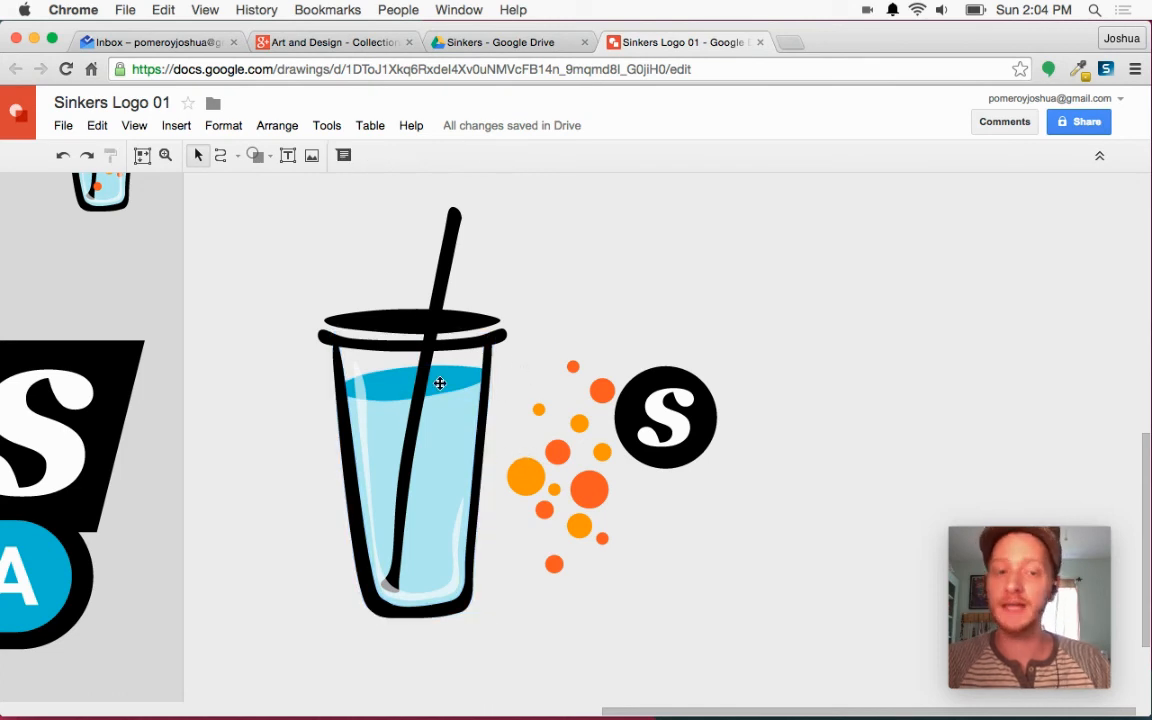
pyautogui.click(440, 383)
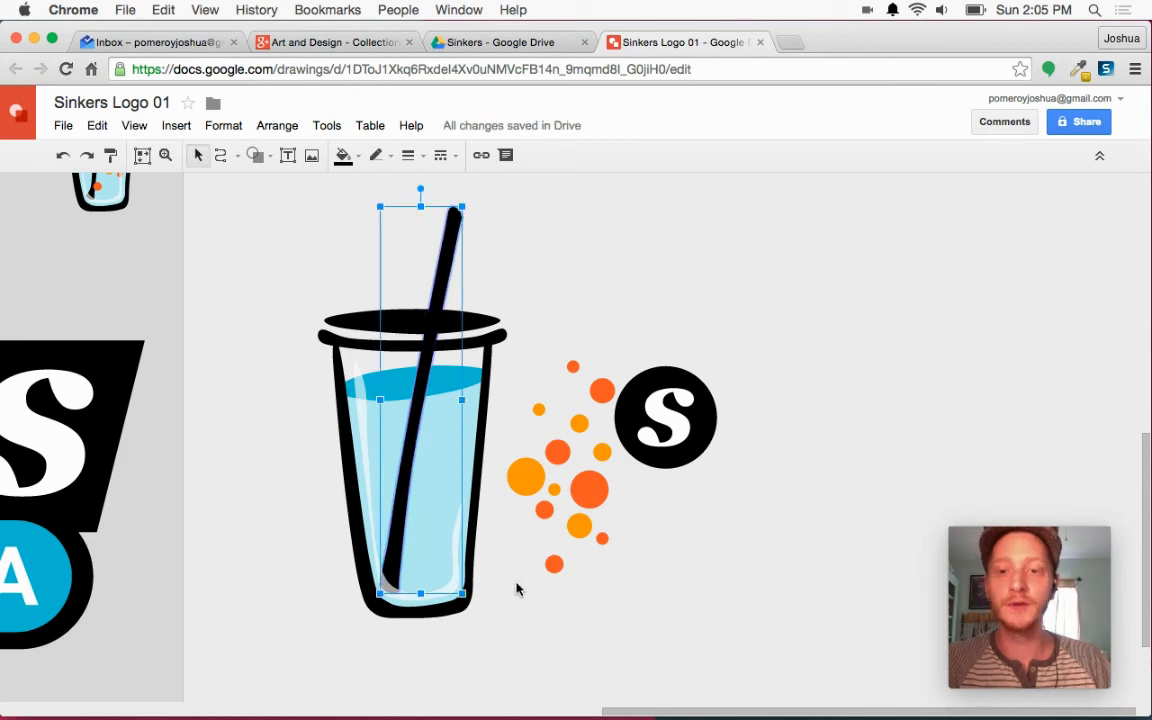
pyautogui.click(575, 490)
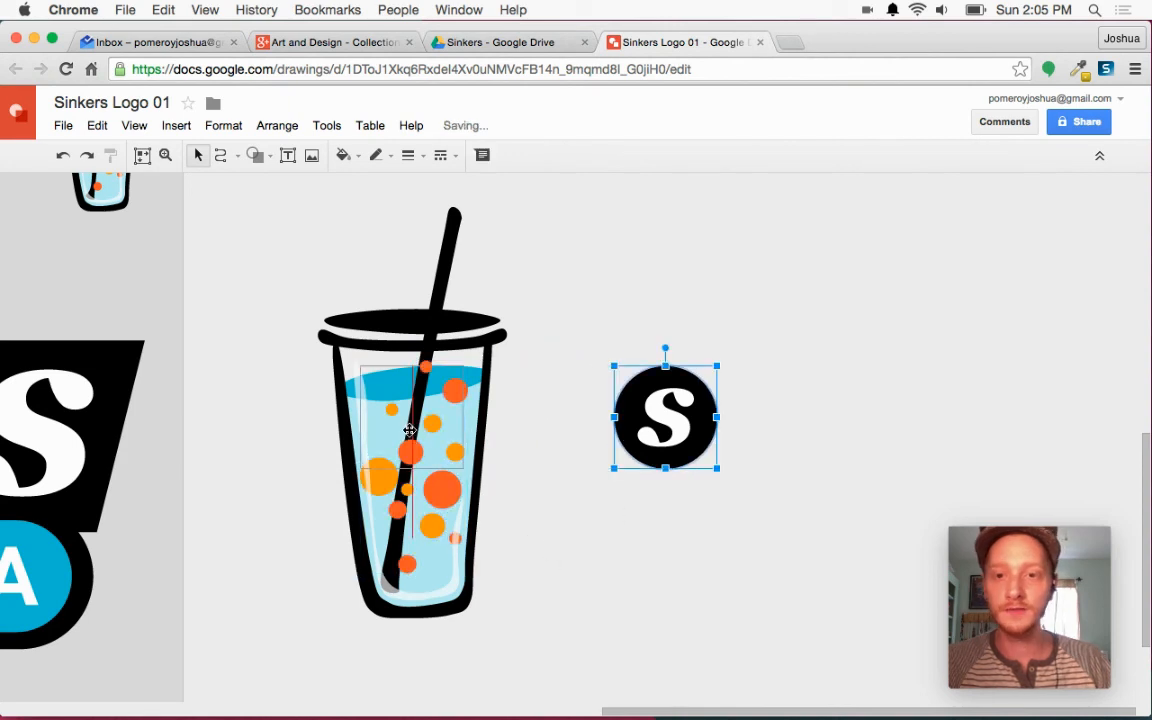
pyautogui.moveTo(665, 415); pyautogui.dragTo(410, 415)
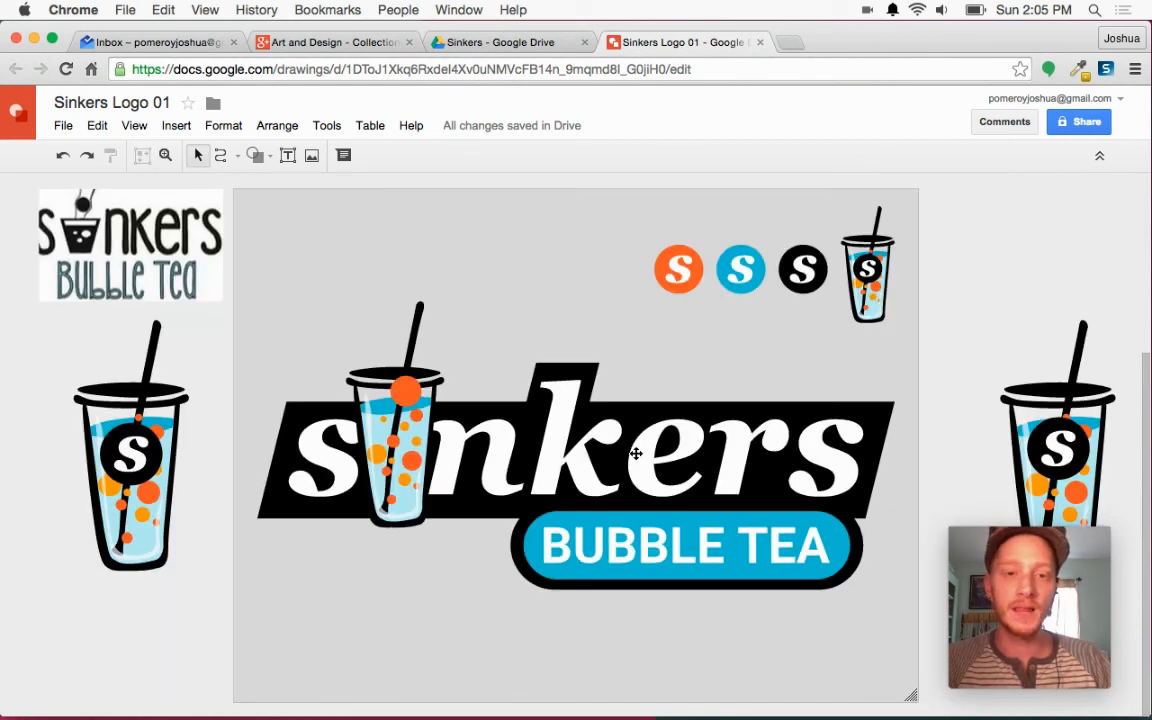
pyautogui.click(635, 453)
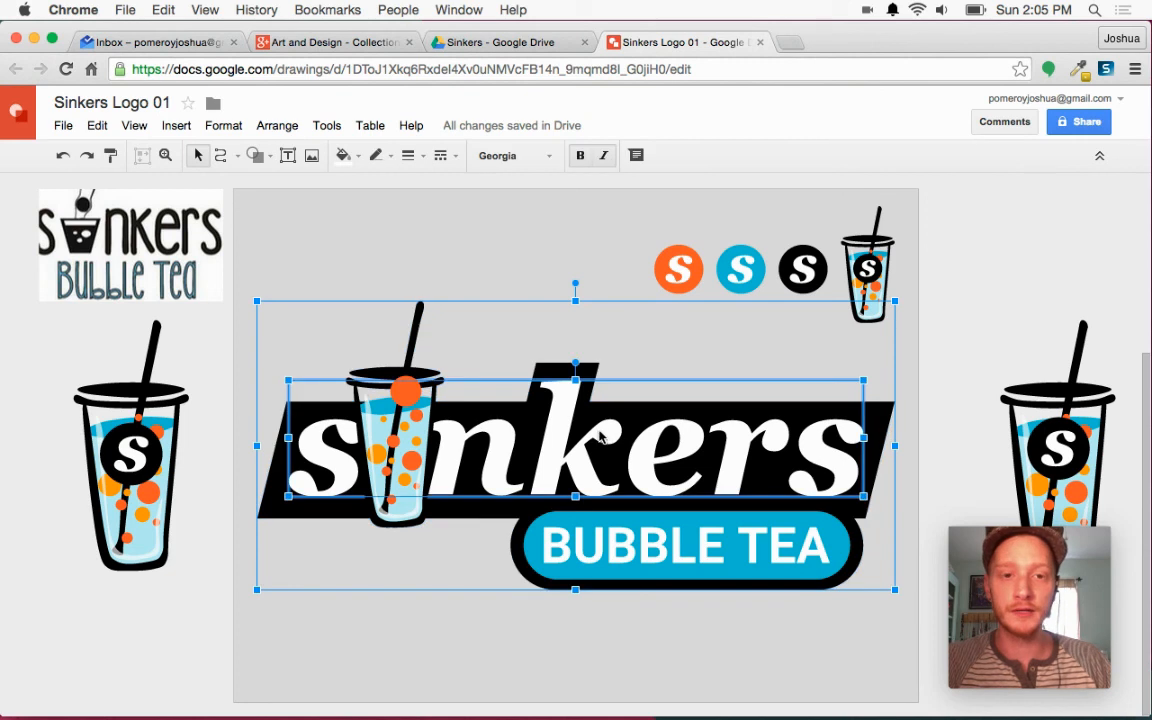
pyautogui.doubleClick(575, 445)
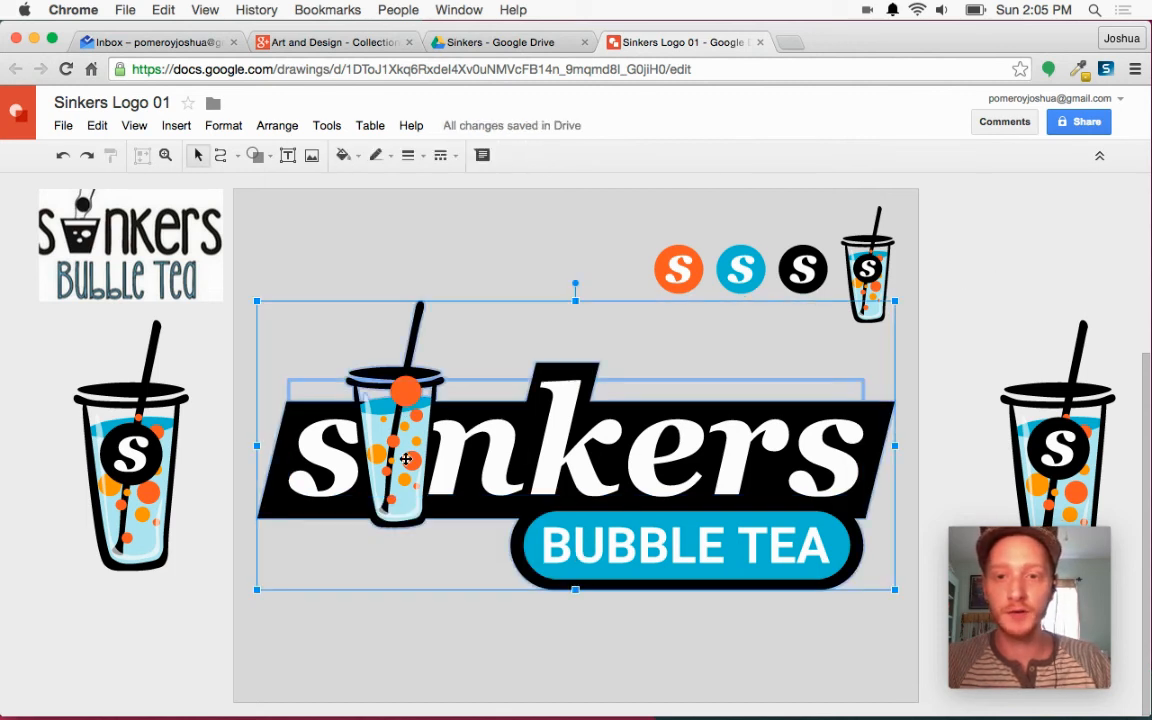
pyautogui.moveTo(963, 358)
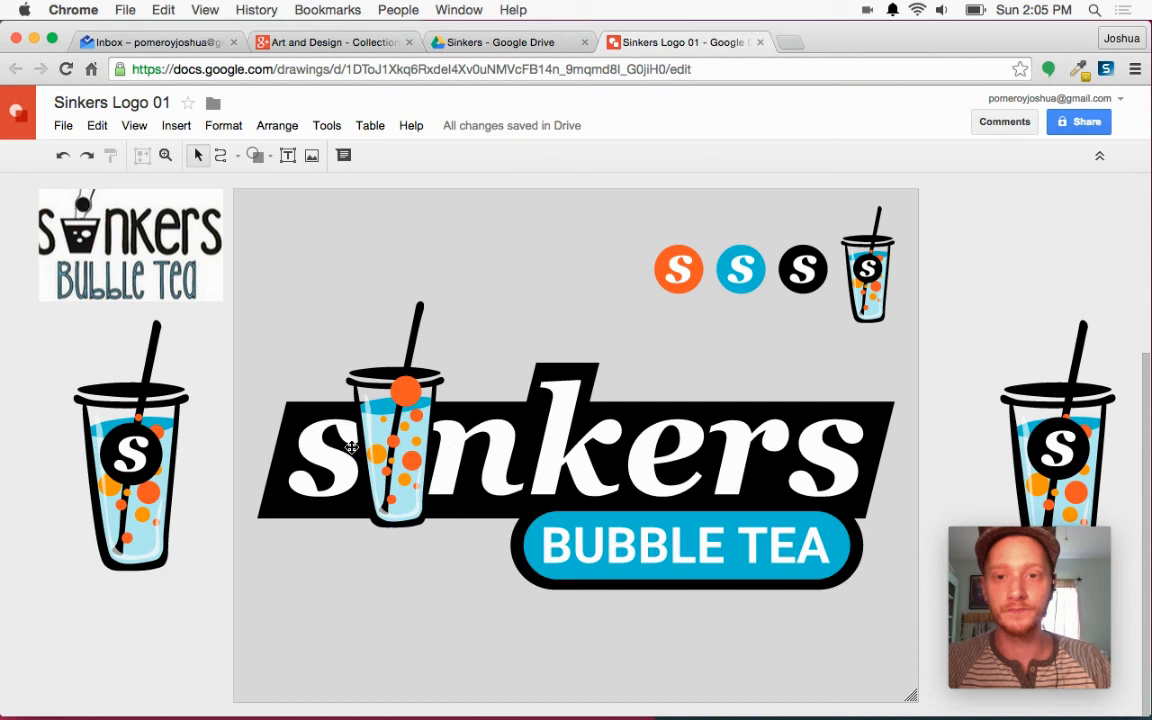
pyautogui.click(394, 445)
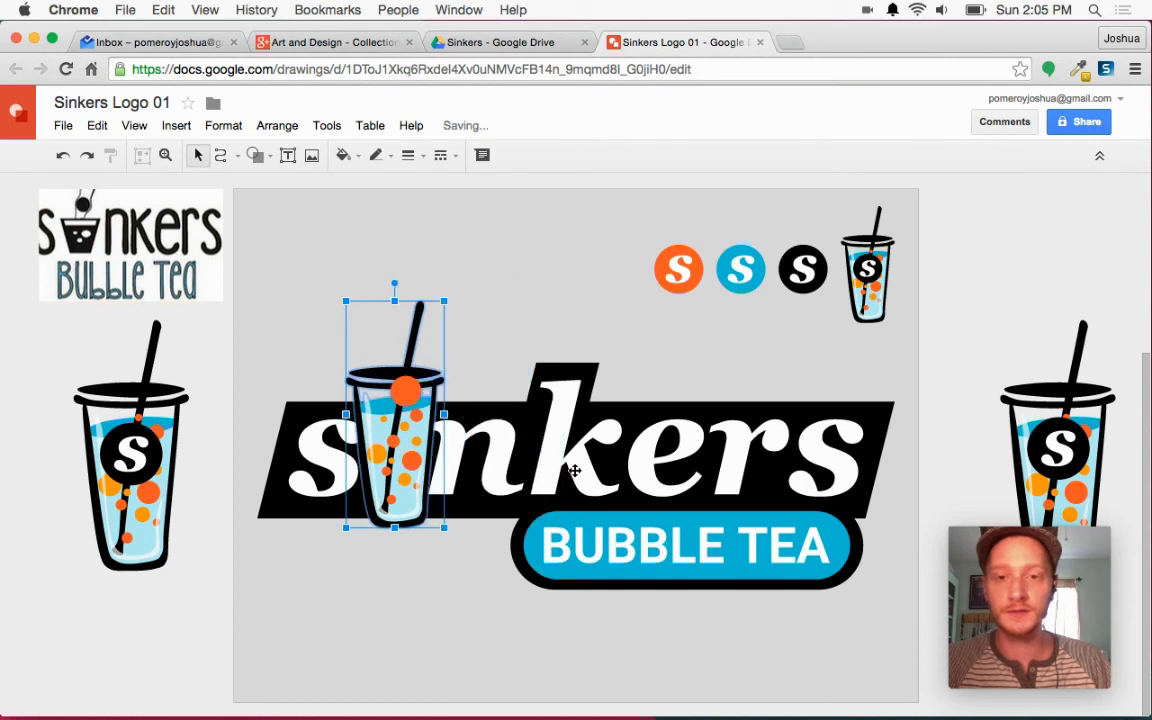
pyautogui.moveTo(398, 473)
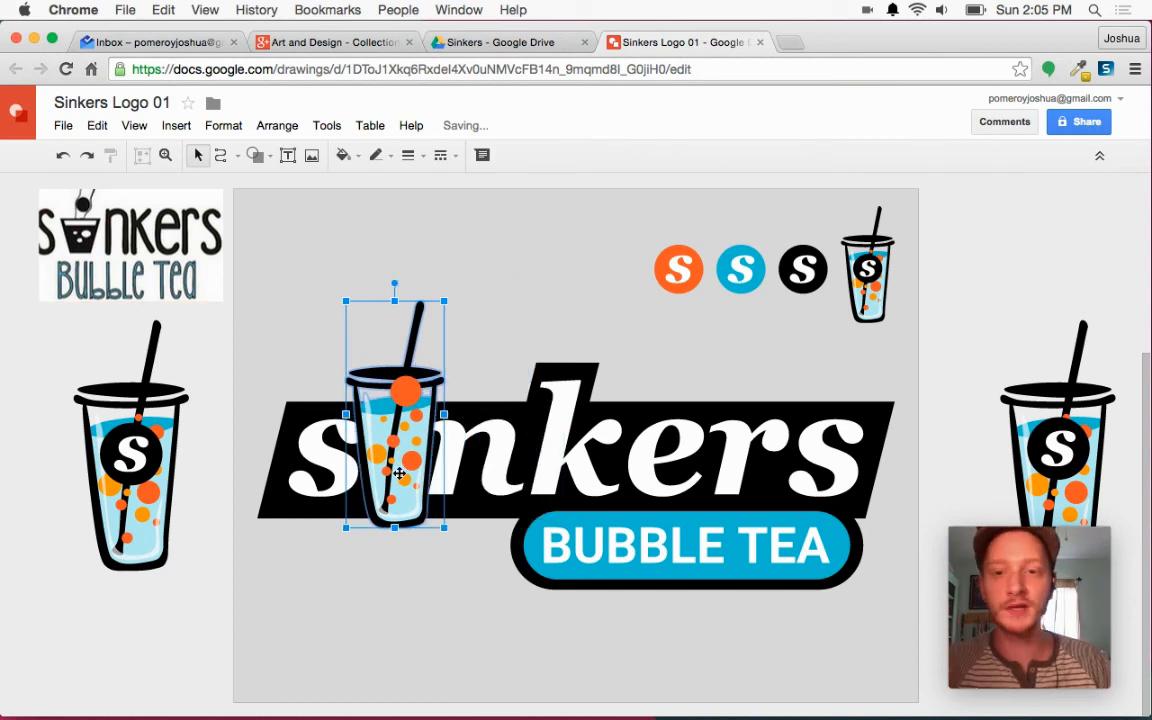
pyautogui.moveTo(975, 290)
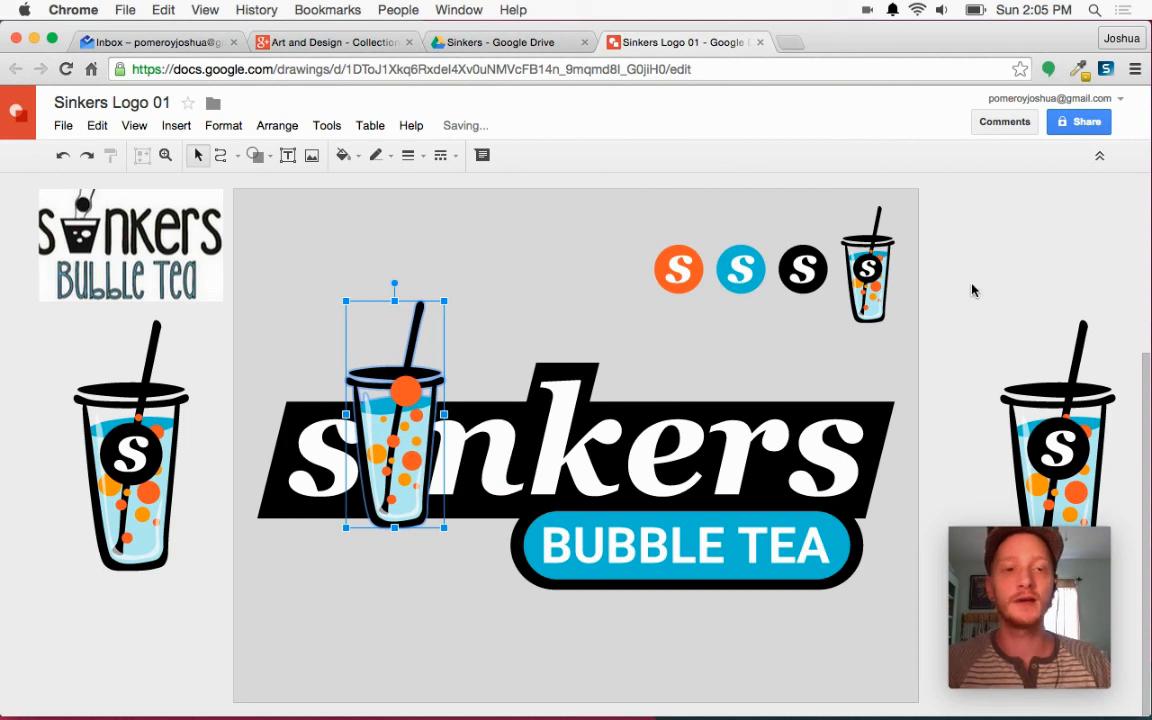
pyautogui.click(107, 286)
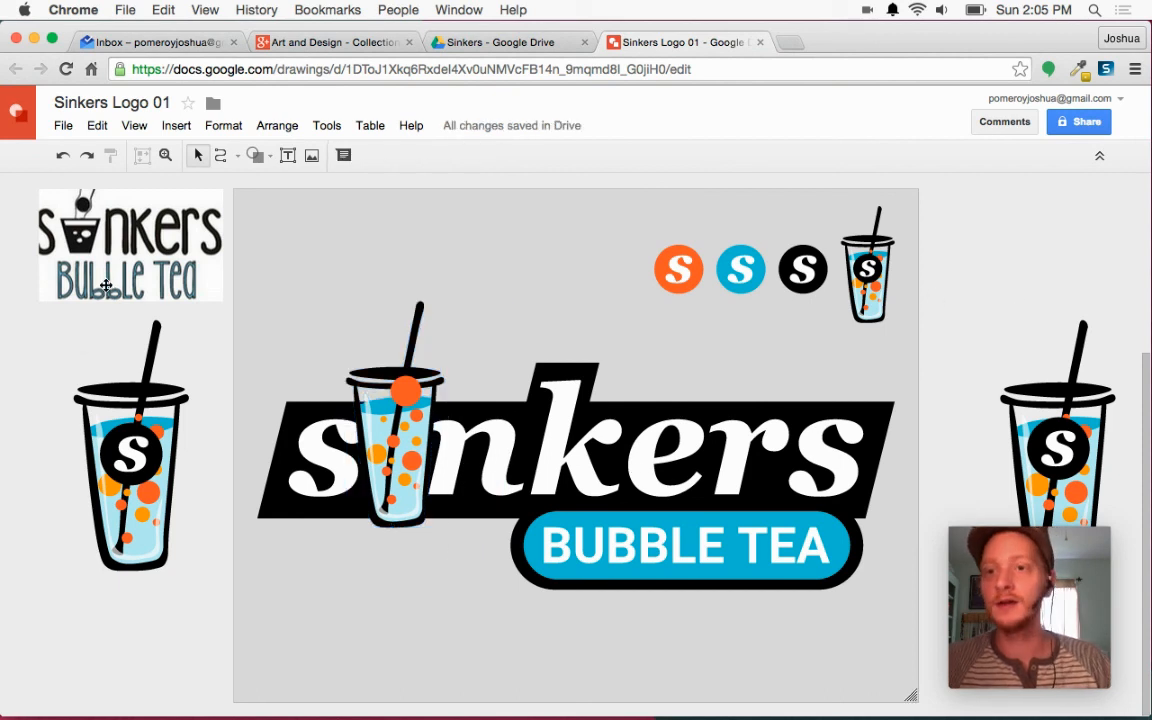
pyautogui.click(130, 245)
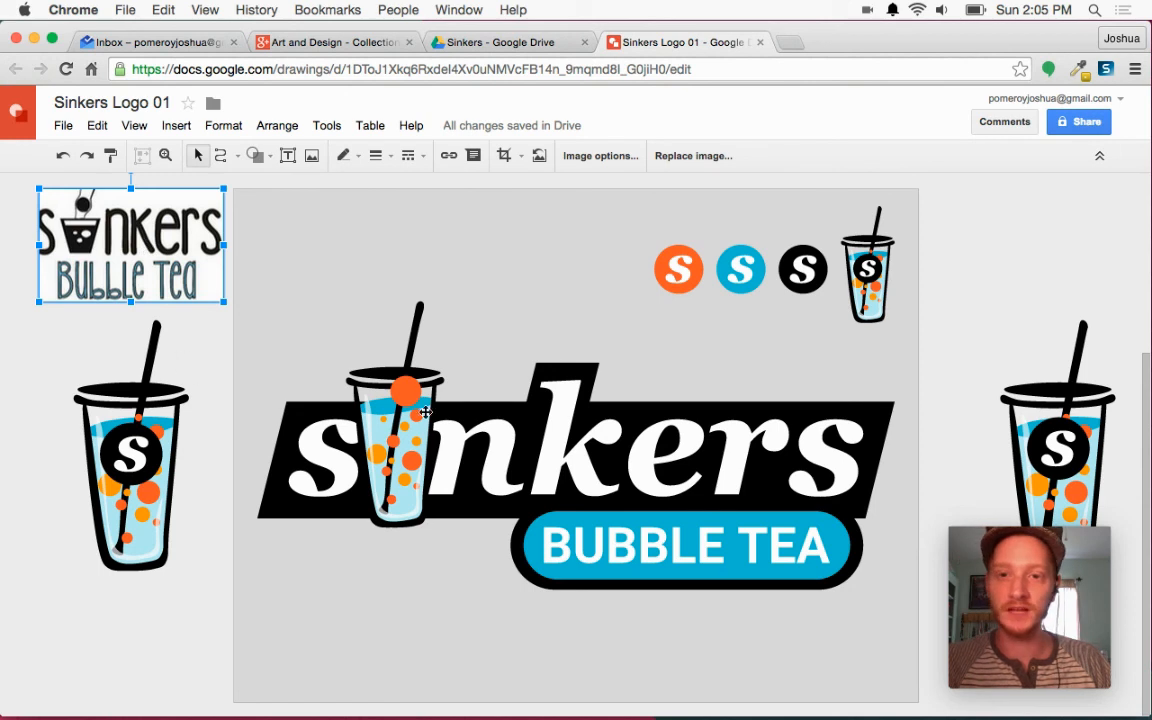
pyautogui.moveTo(375, 503)
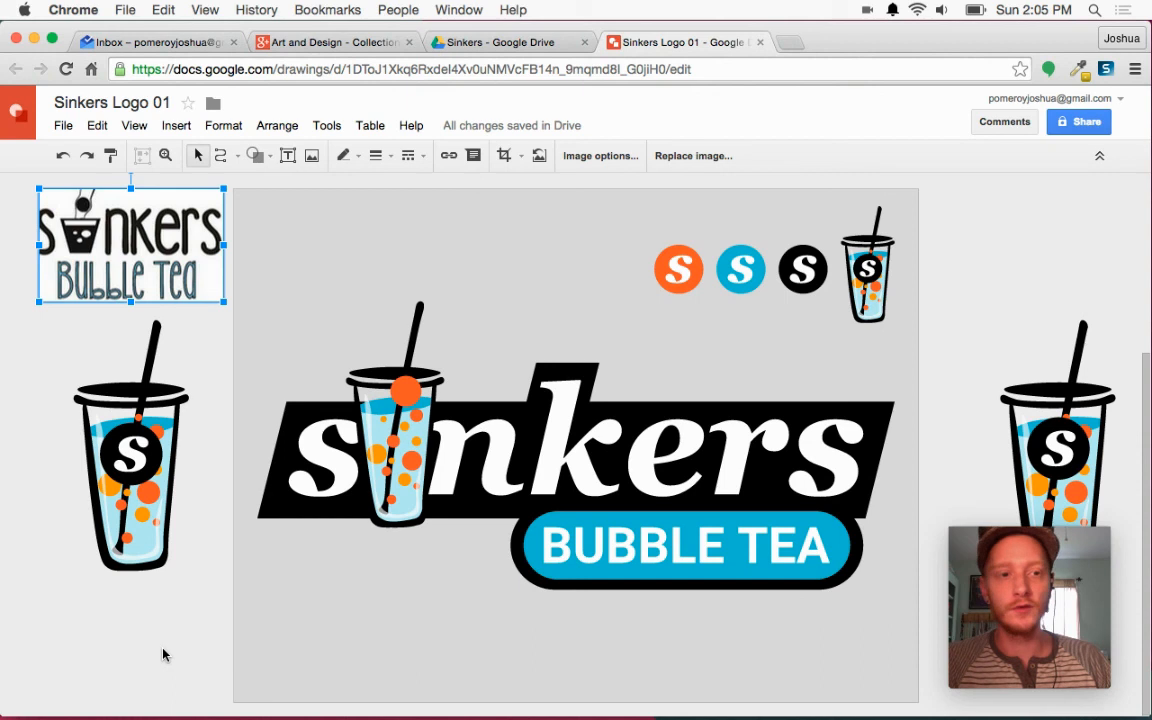
pyautogui.click(405, 410)
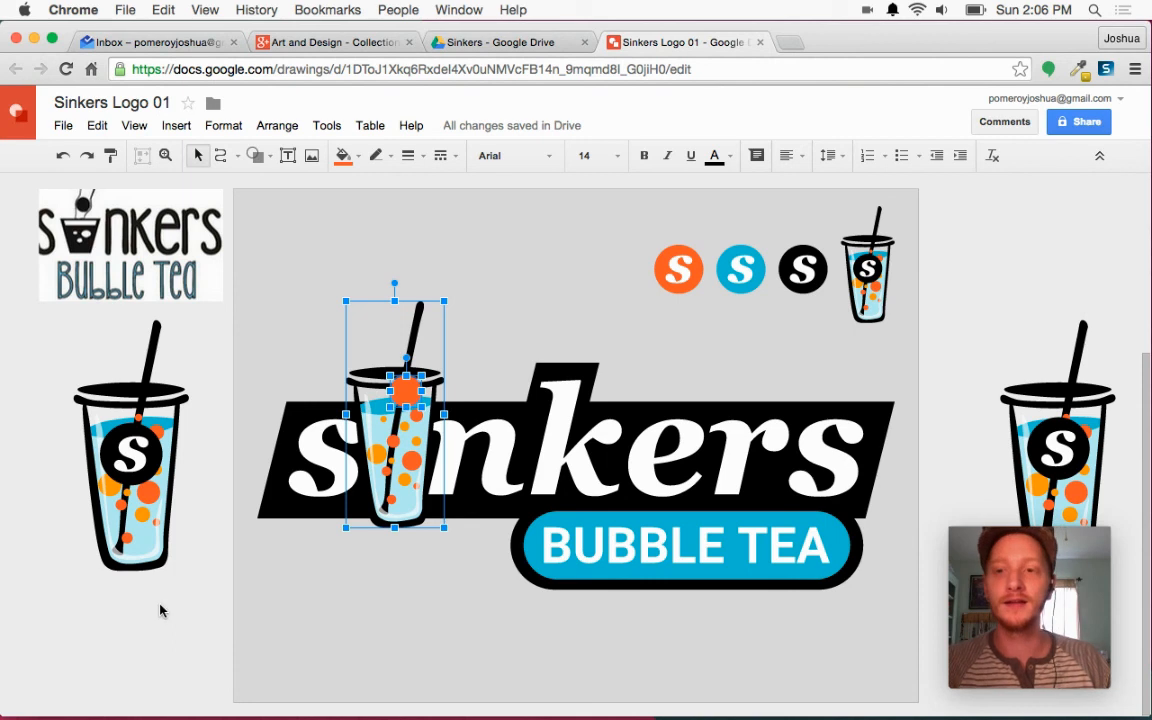
pyautogui.click(225, 543)
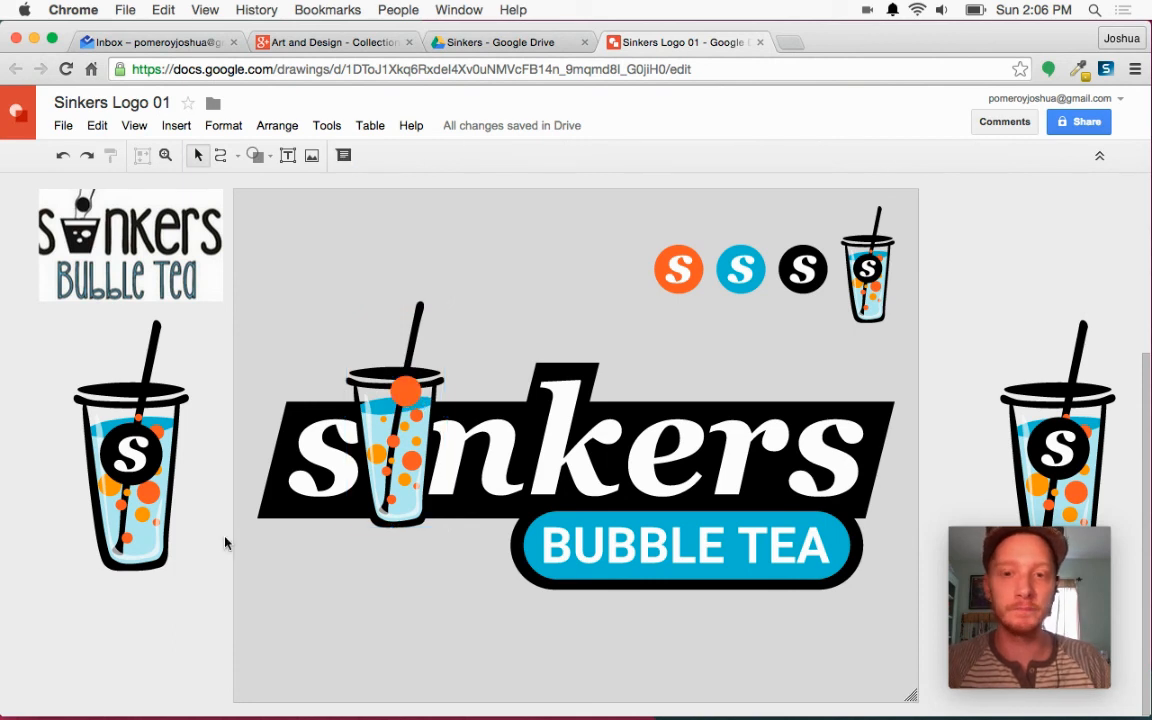
pyautogui.moveTo(417, 547)
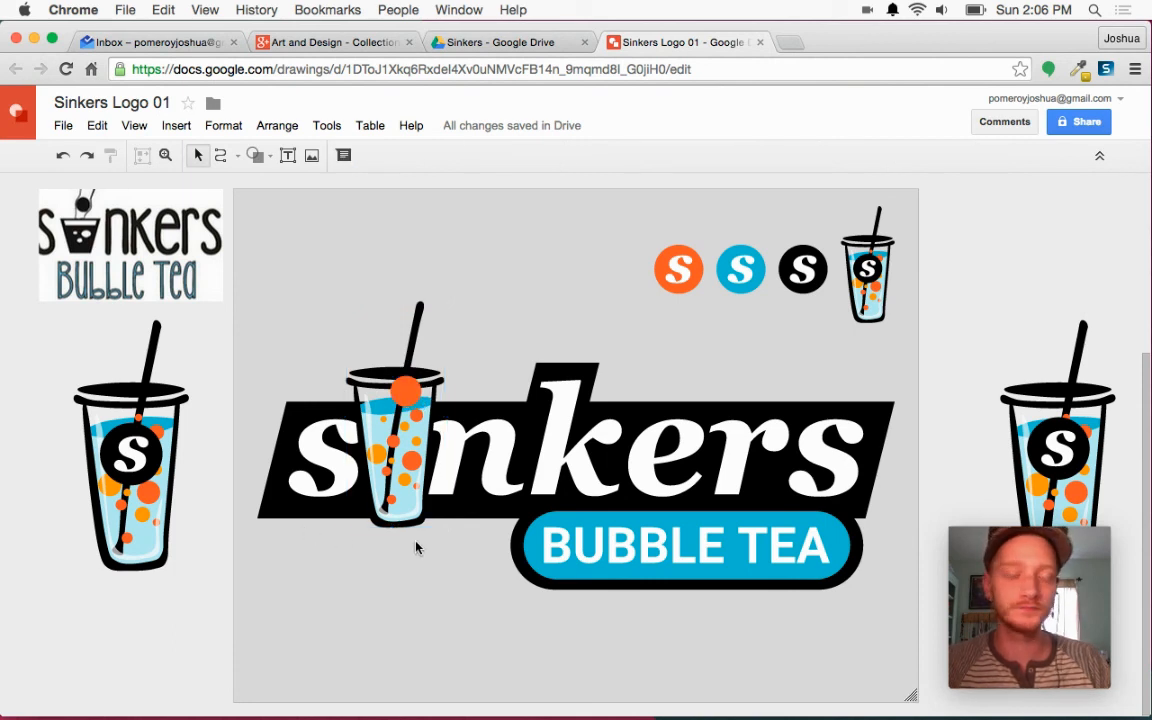
pyautogui.click(686, 546)
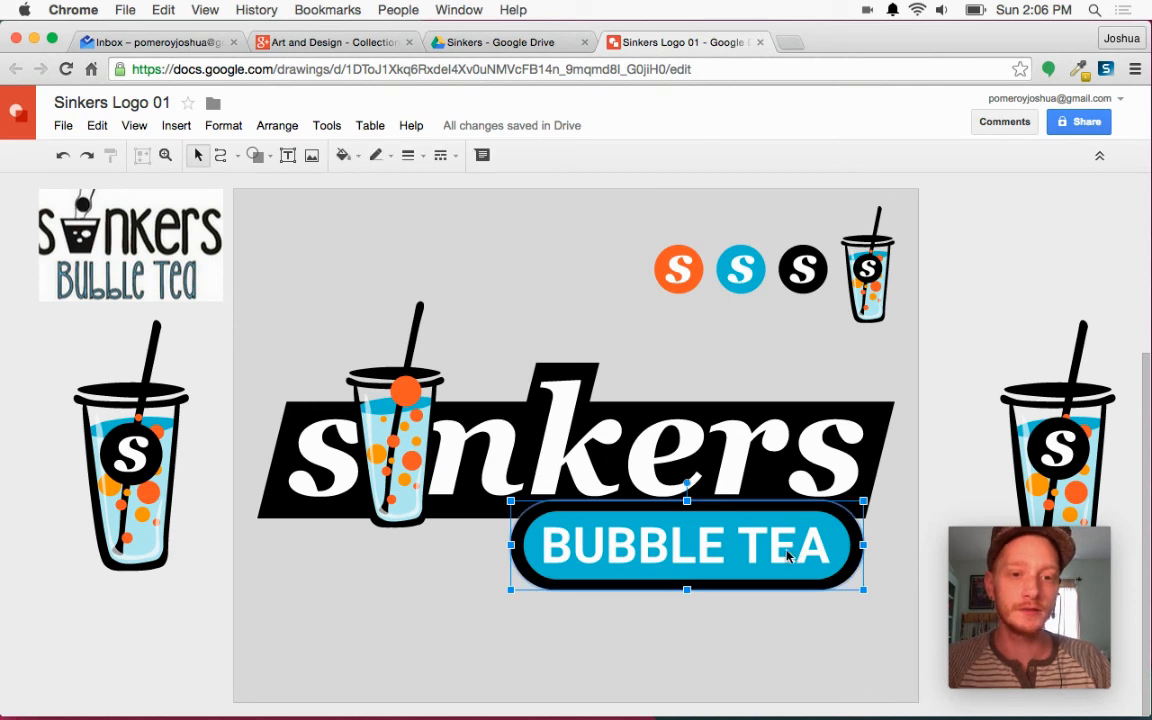
pyautogui.click(252, 155)
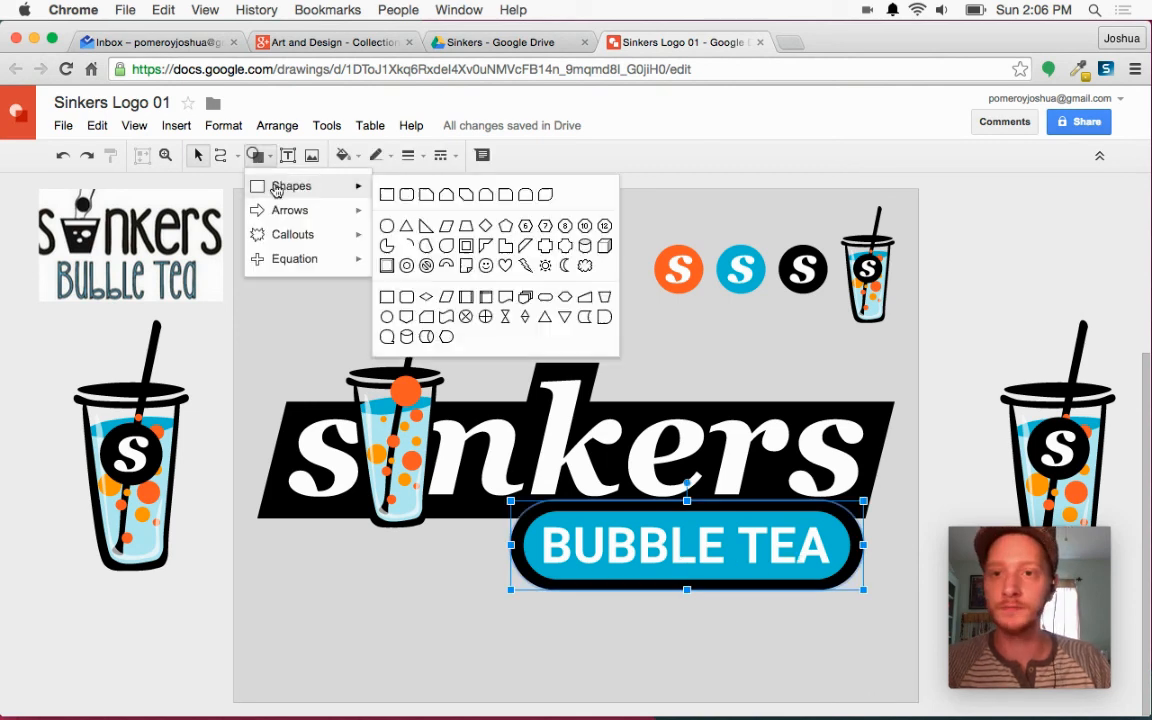
pyautogui.click(743, 457)
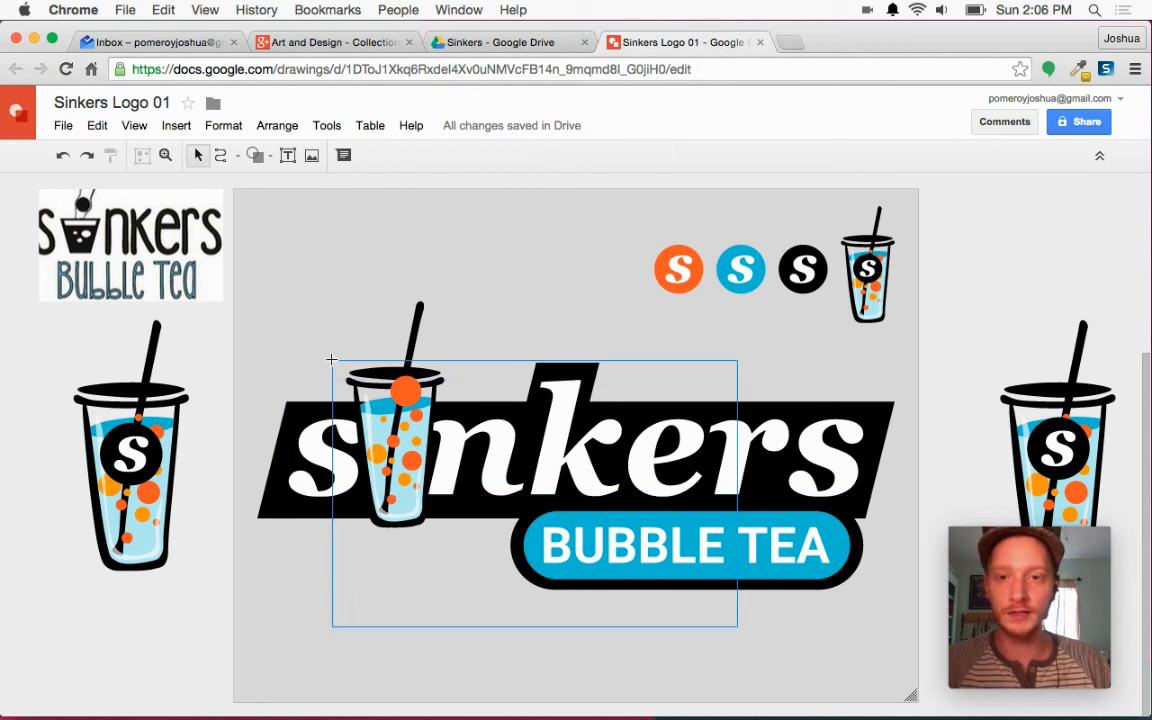
pyautogui.click(575, 445)
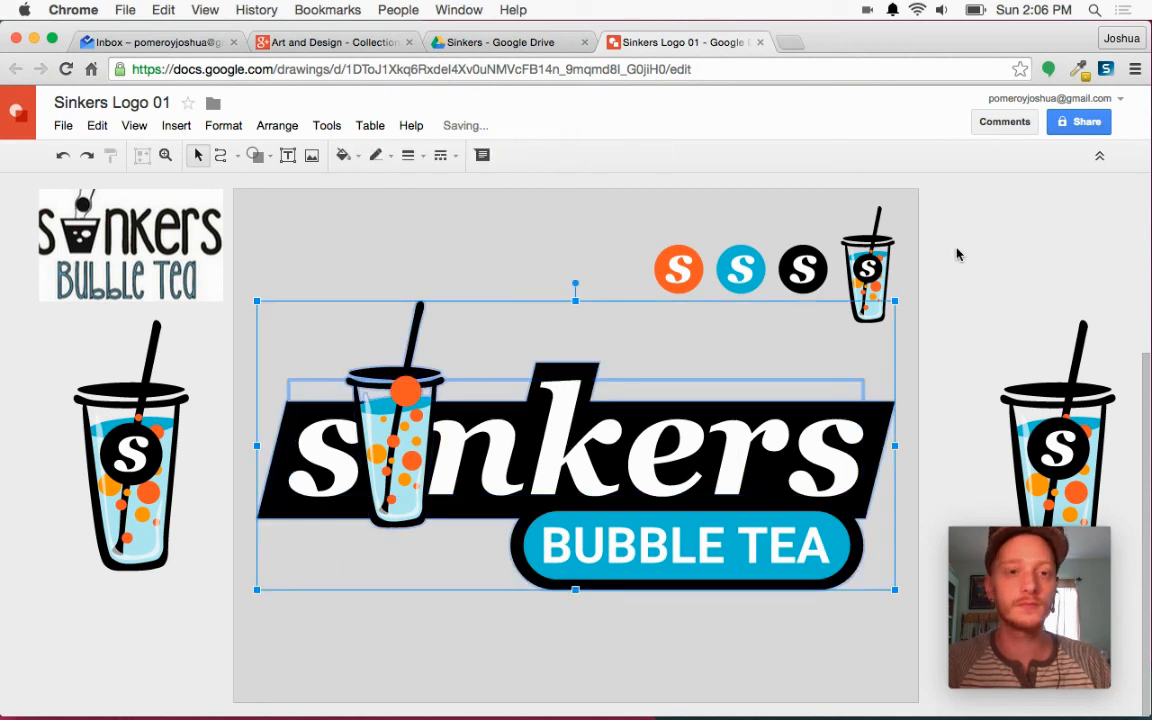
pyautogui.click(678, 269)
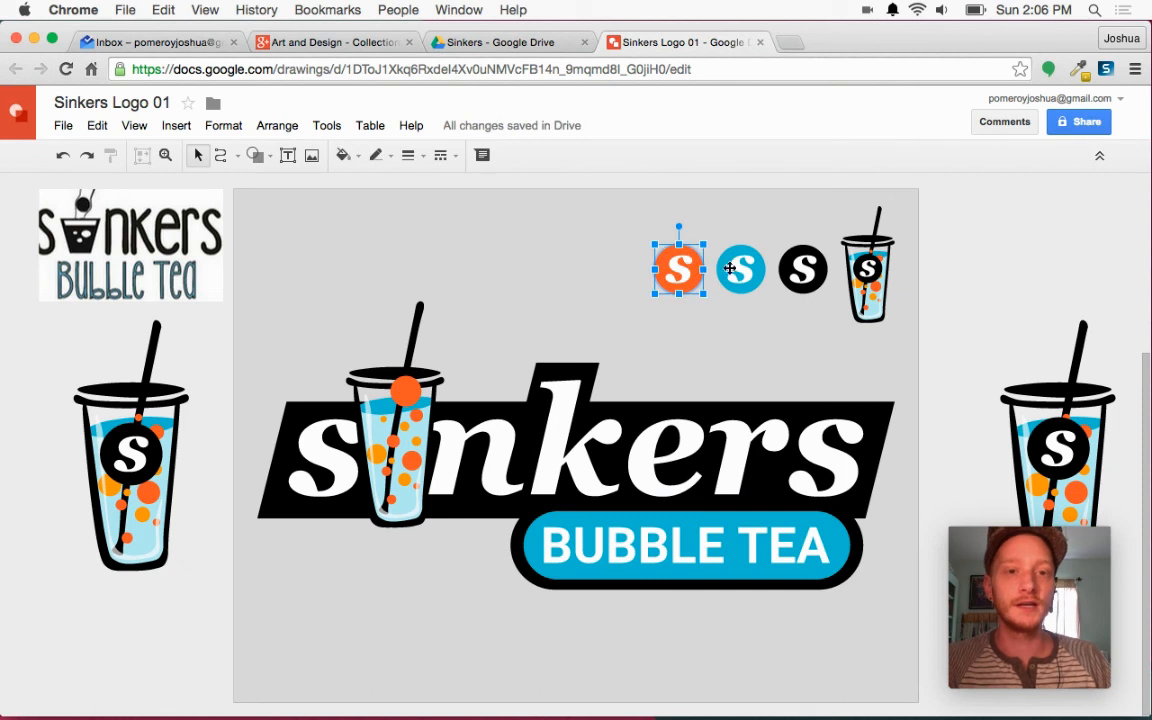
pyautogui.click(802, 268)
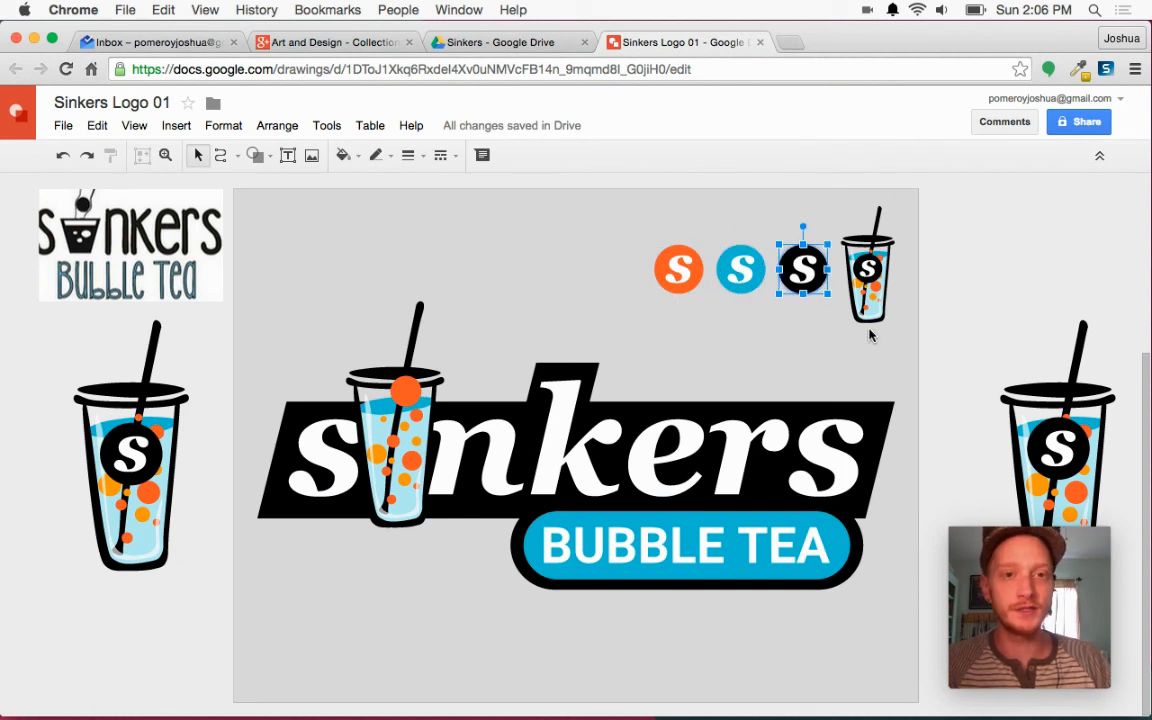
pyautogui.click(965, 325)
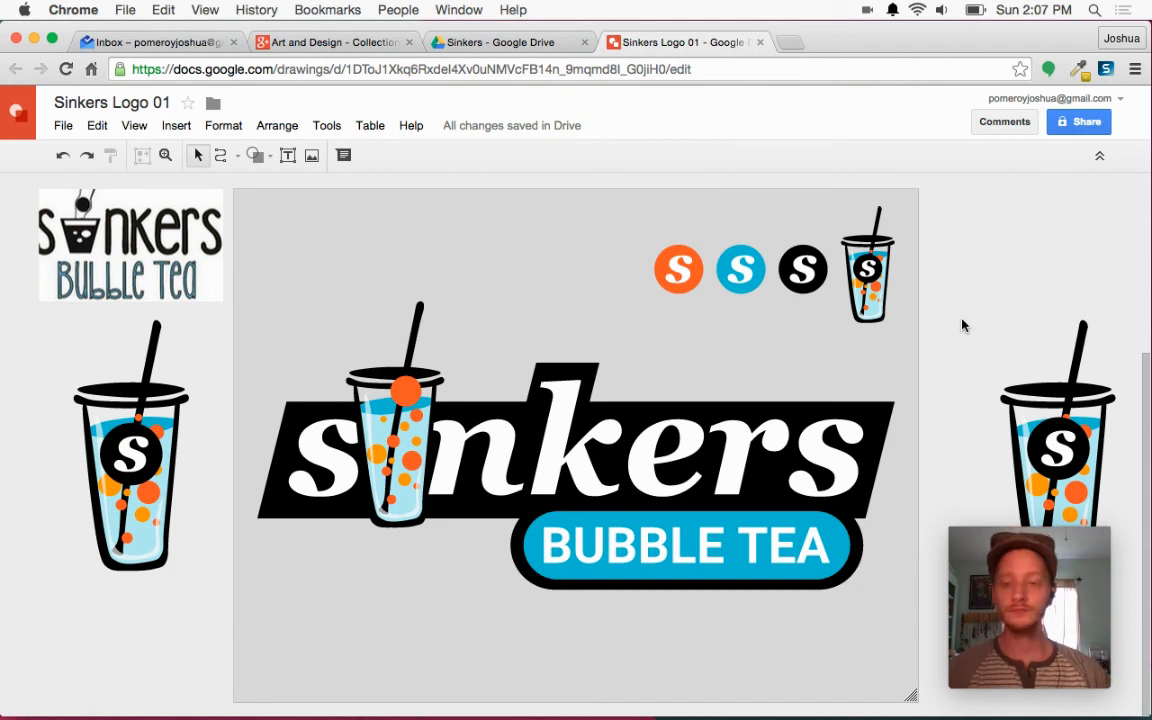
pyautogui.moveTo(937, 344)
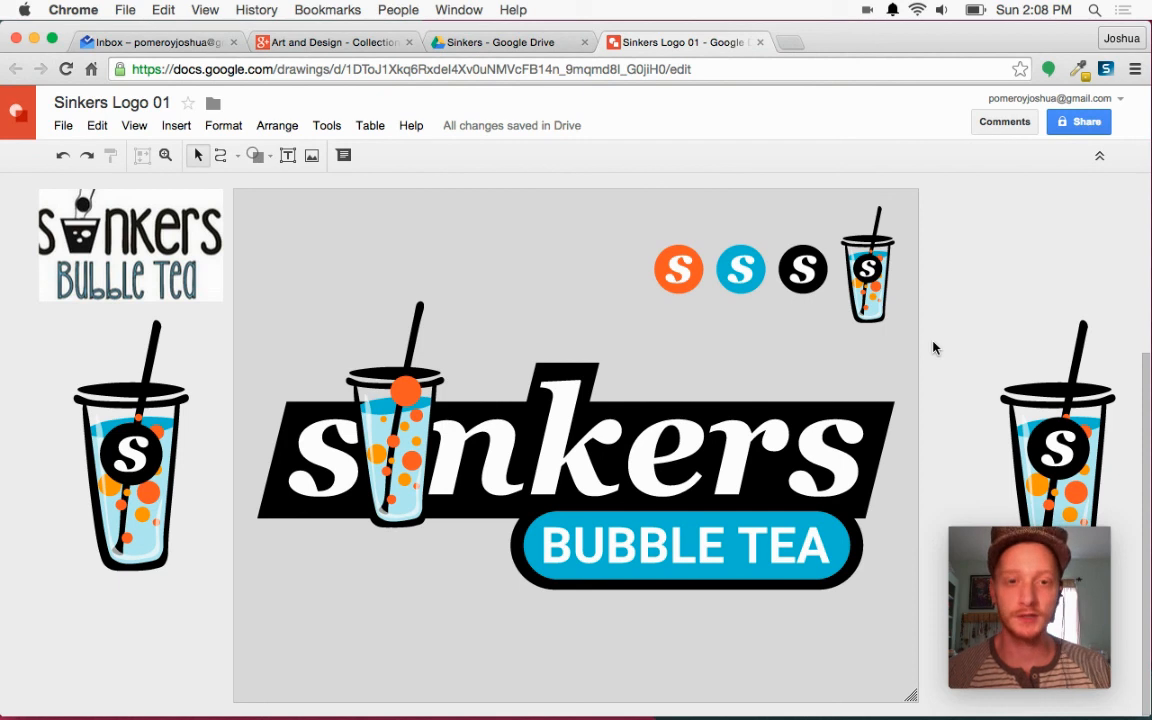
pyautogui.moveTo(305, 130)
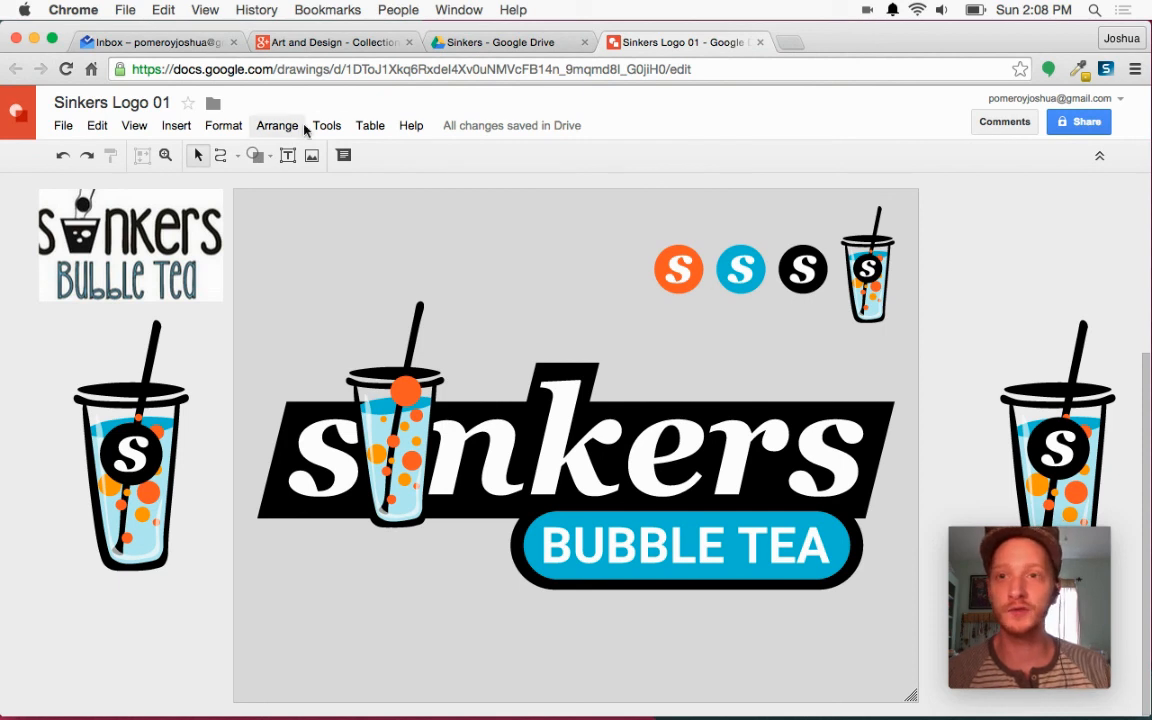